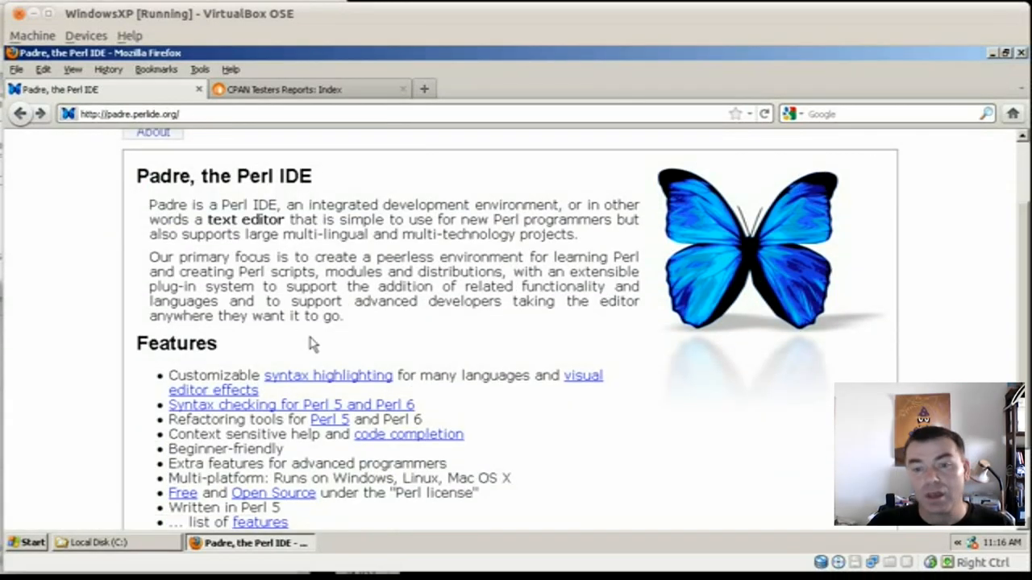
- Go to Padre's Download page and scroll to the Windows Padre-on-Strawberry package contents
scroll("up", 3)
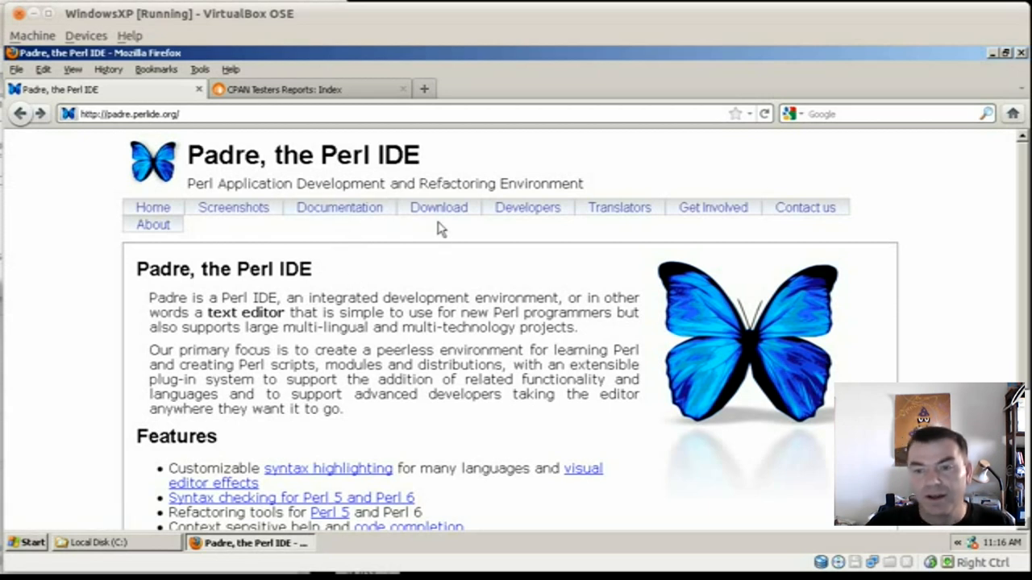
left_click(439, 206)
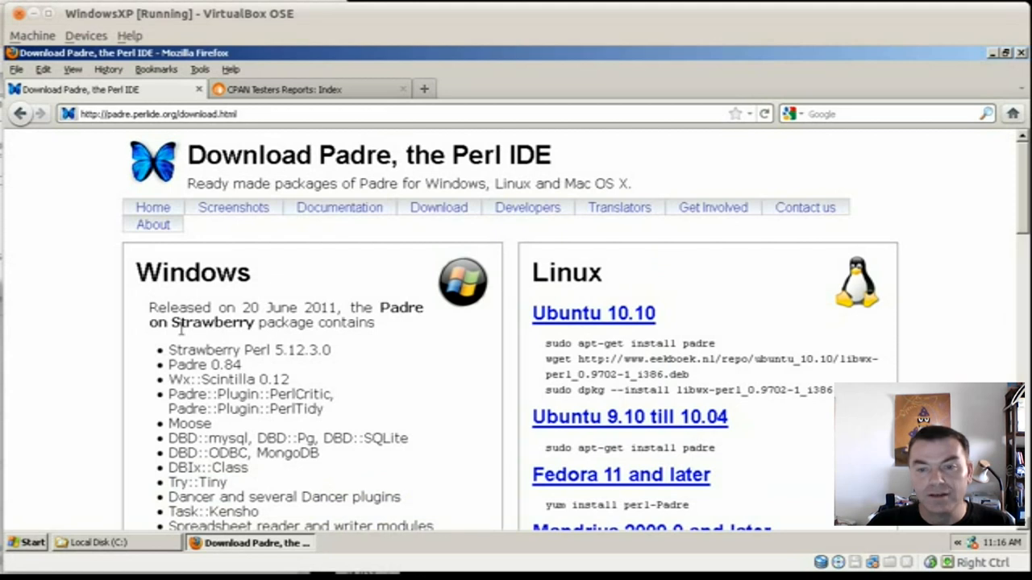
scroll("down", 3)
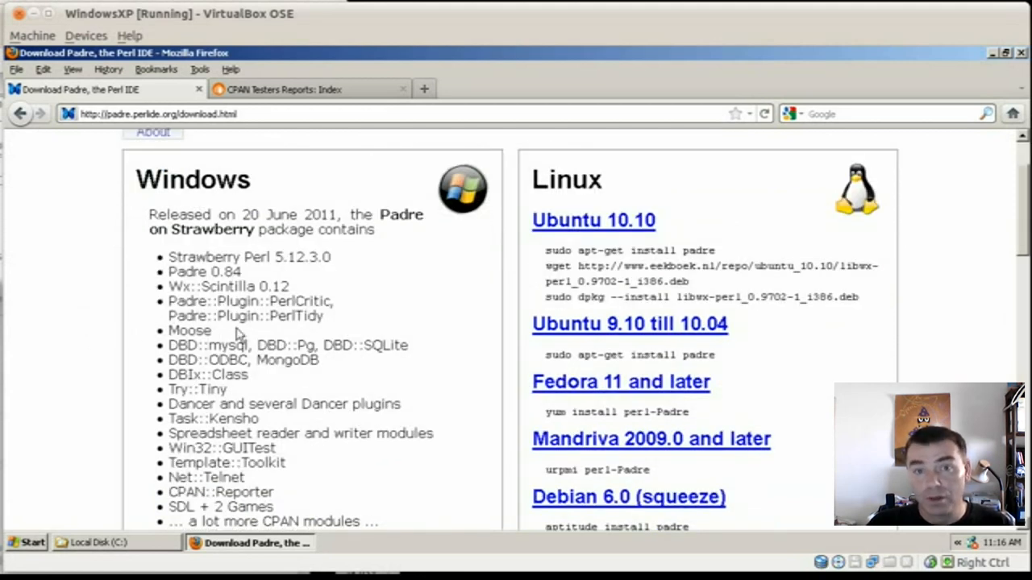
scroll("down", 3)
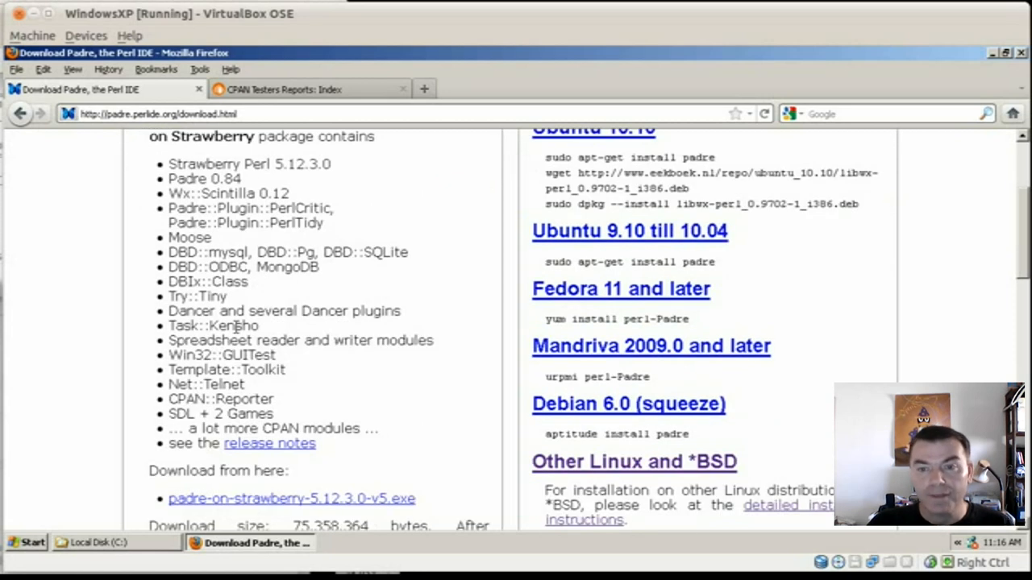
mouse_move(282, 451)
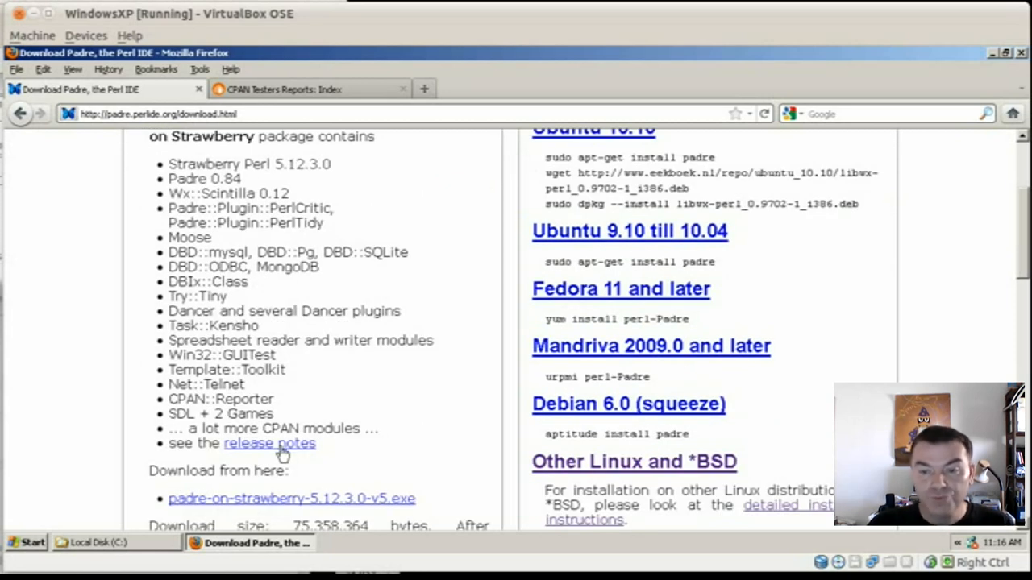
mouse_move(284, 329)
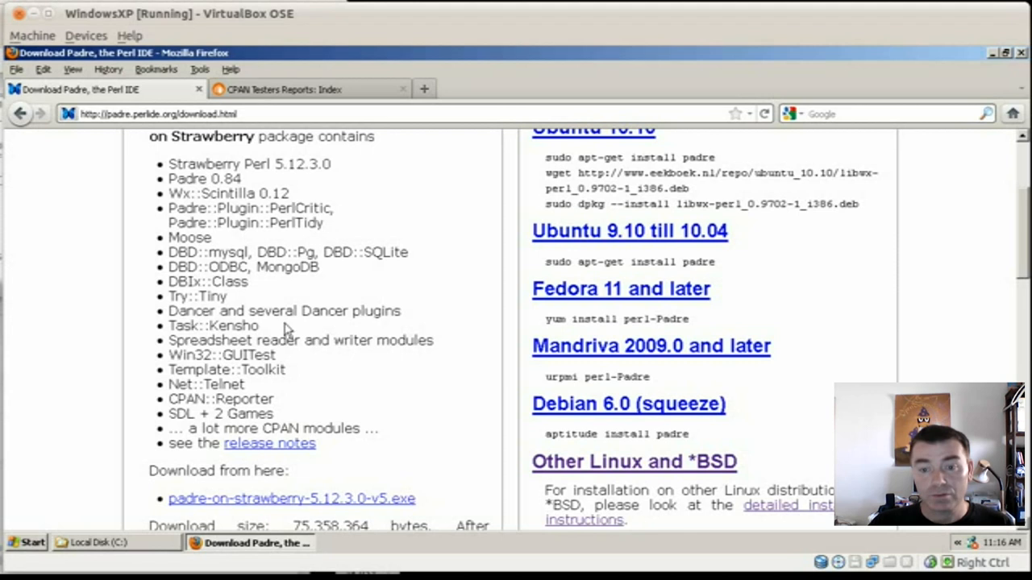
scroll("down", 3)
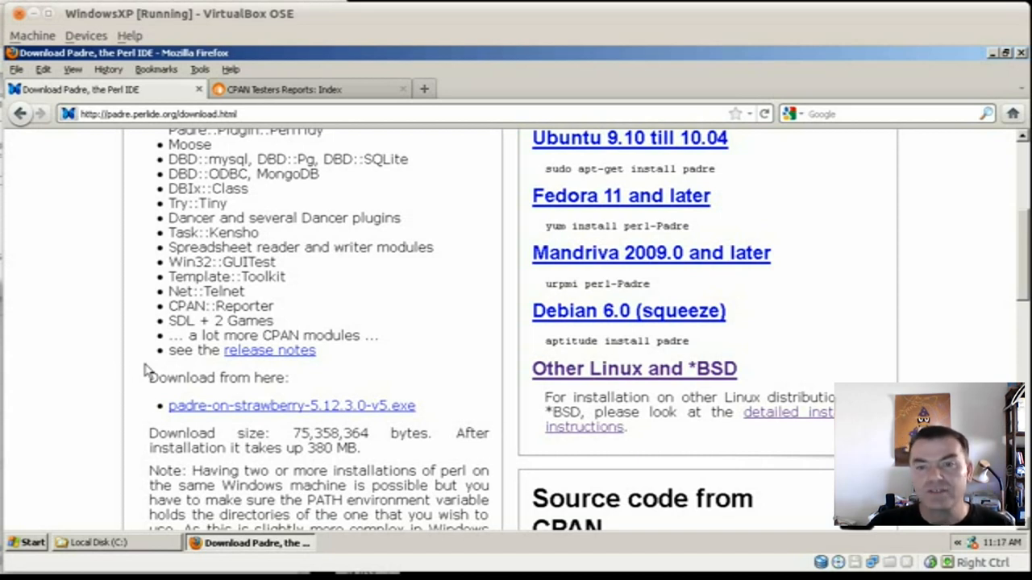
mouse_move(77, 525)
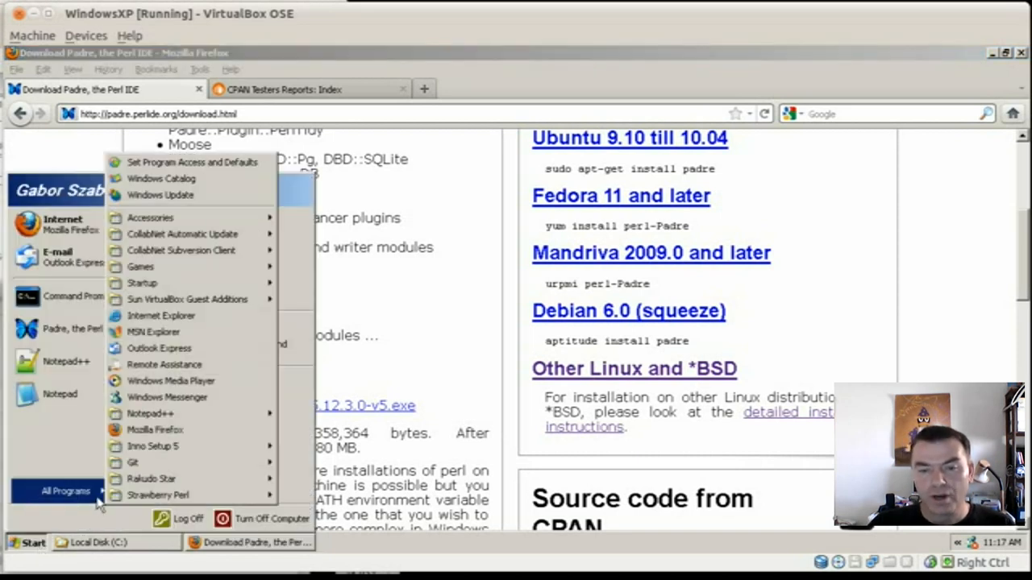
mouse_move(158, 495)
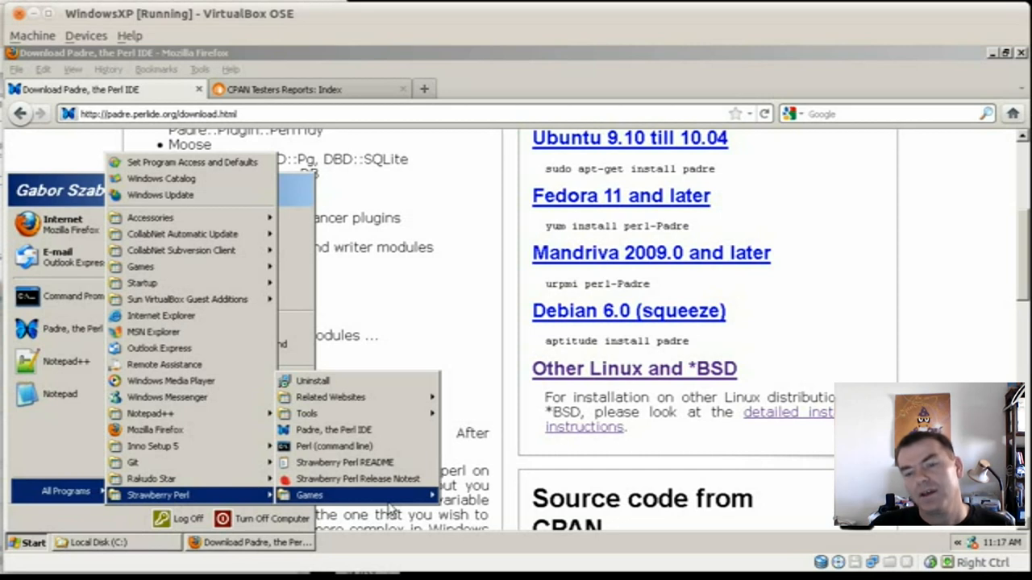
mouse_move(309, 495)
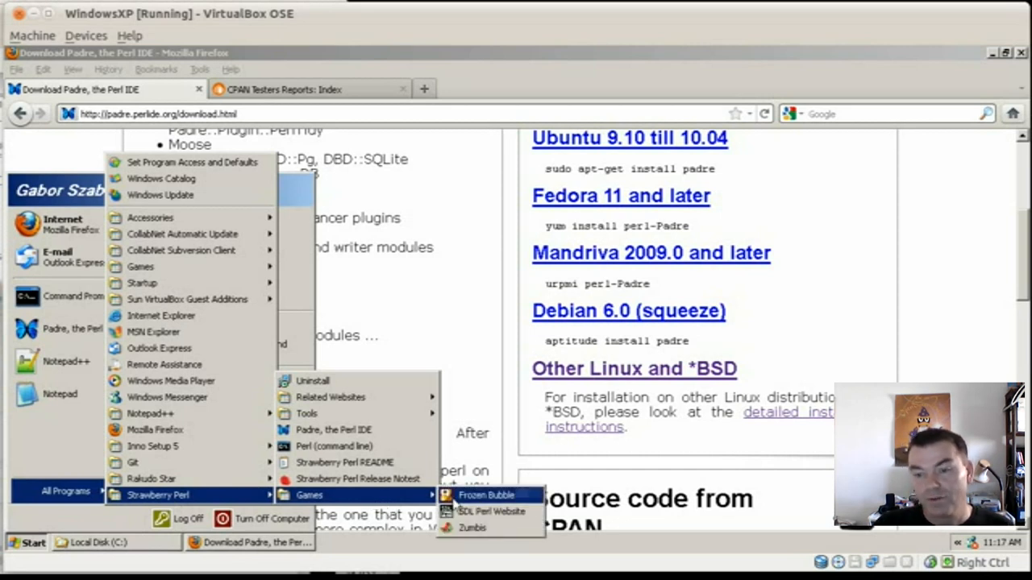
mouse_move(492, 511)
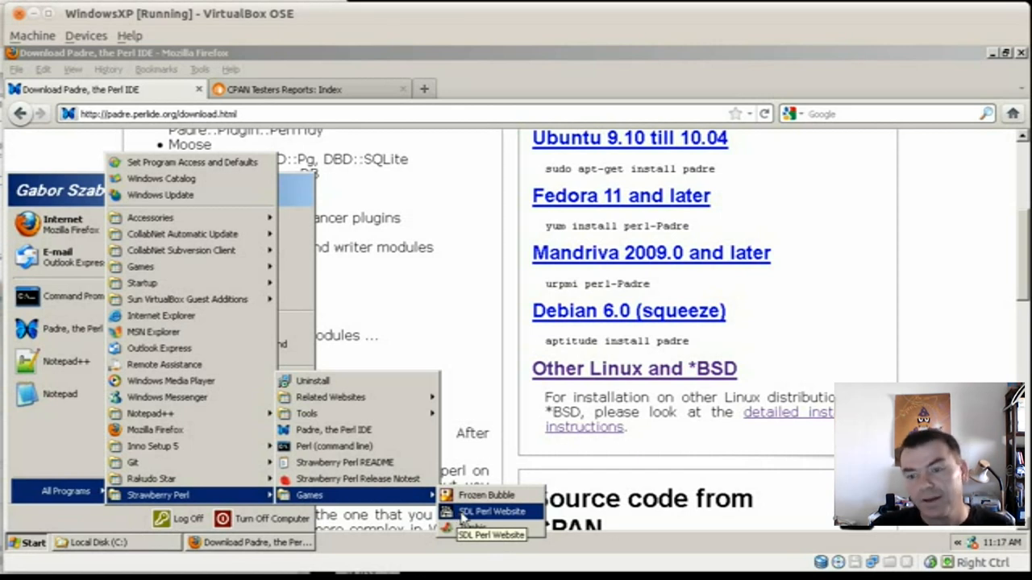
- Launch Frozen Bubble from the Strawberry Perl games submenu, then quit back to Firefox
left_click(487, 495)
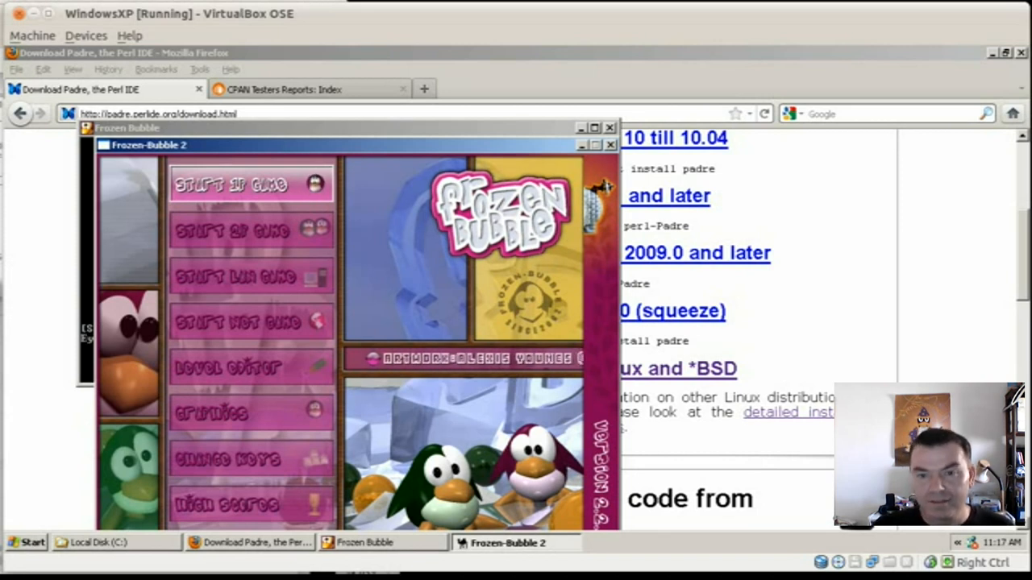
left_click(232, 184)
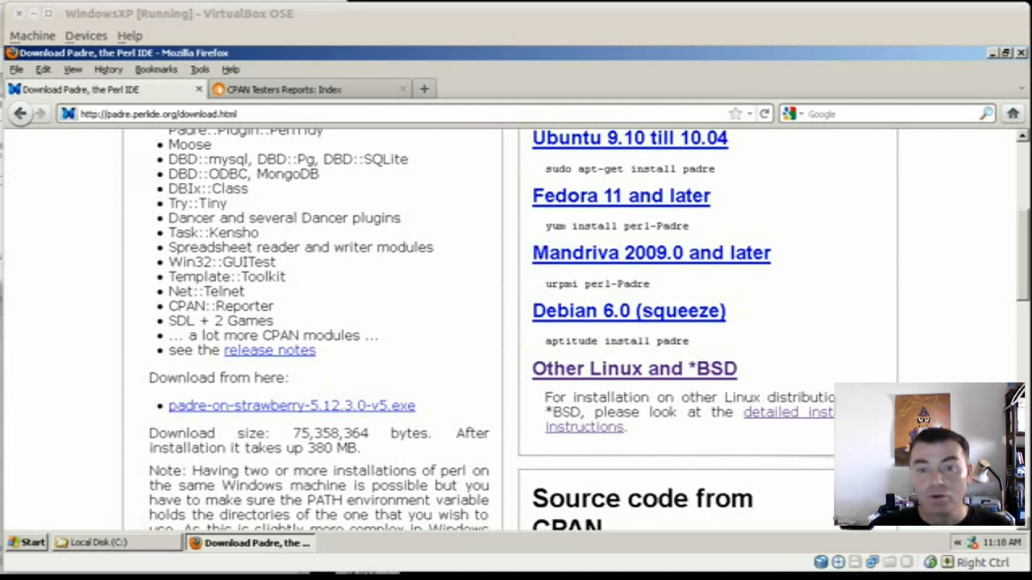
mouse_move(45, 510)
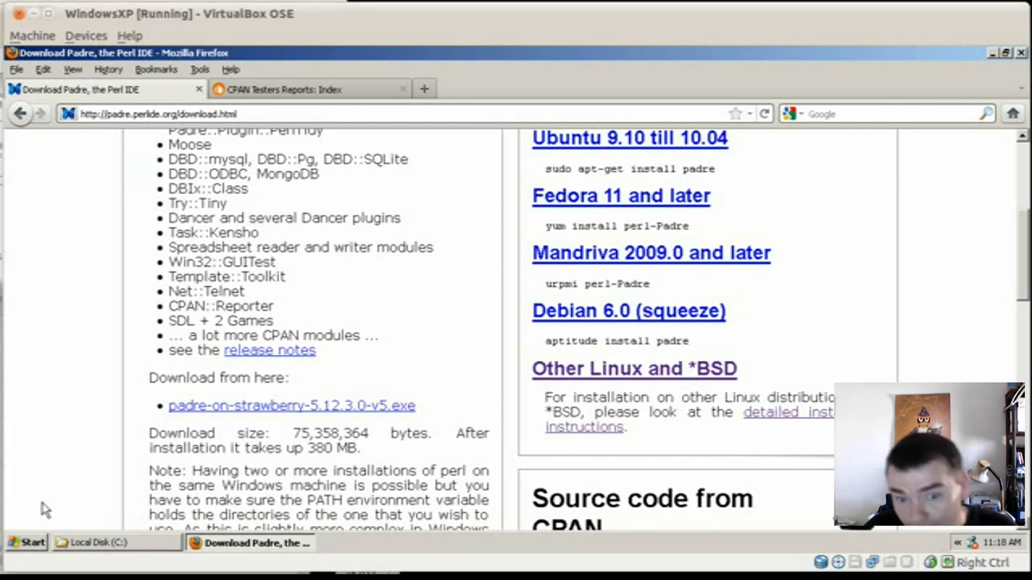
left_click(27, 541)
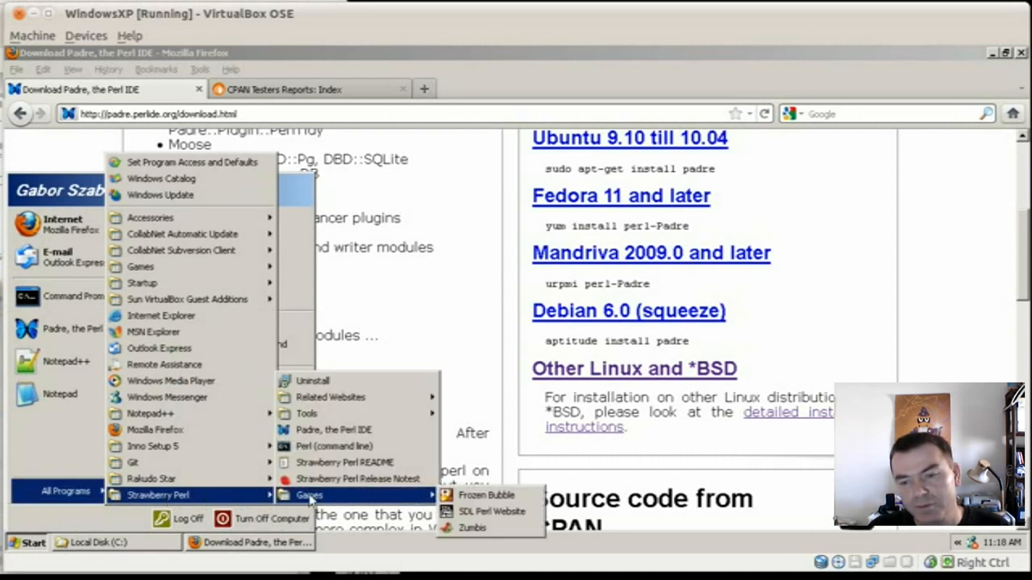
left_click(471, 529)
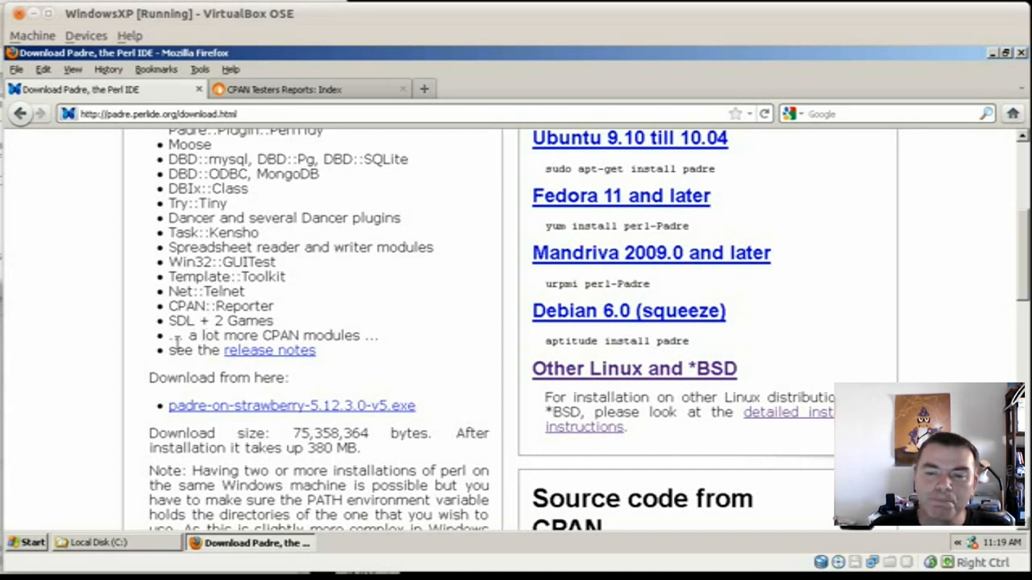
- Expand Start > All Programs to reach the Strawberry Perl group for Padre
left_click(26, 542)
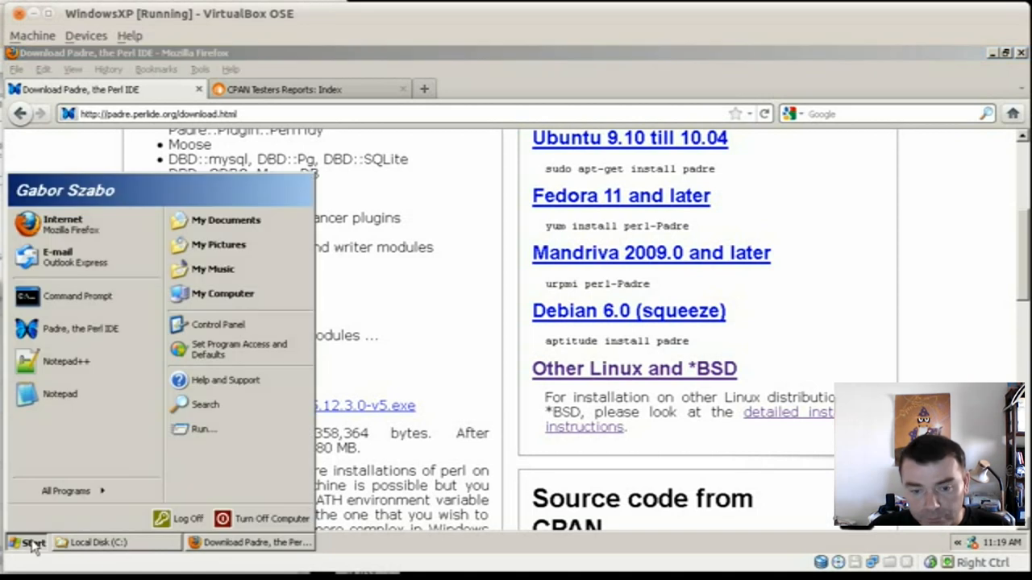
left_click(66, 490)
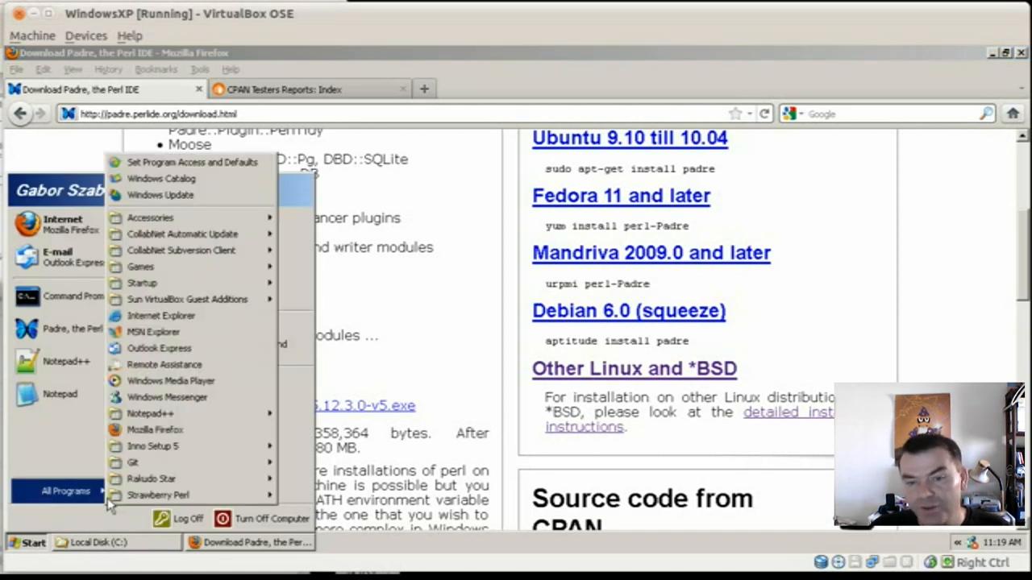
mouse_move(158, 495)
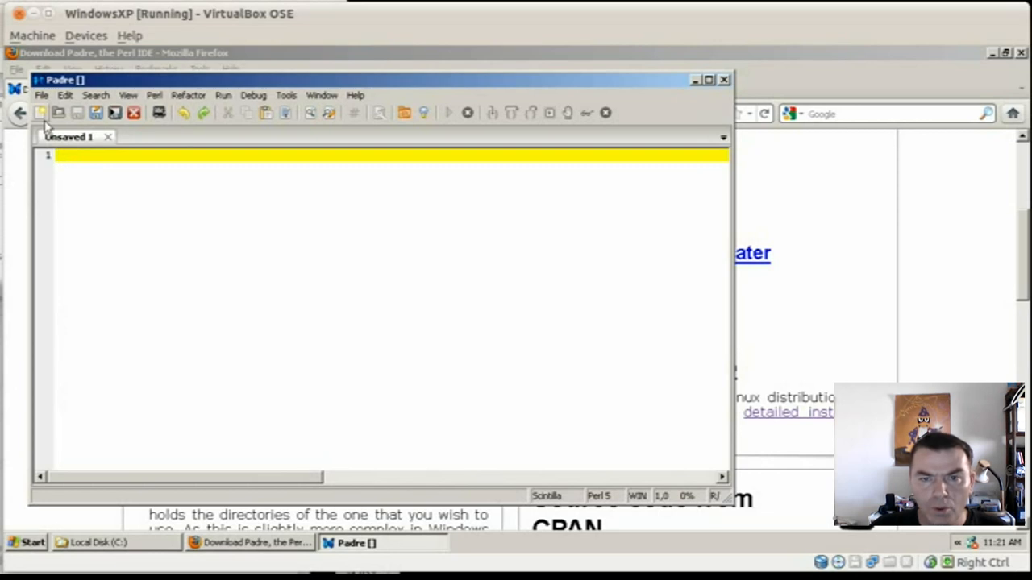
- Open 02_time.pl, reduce it to the shebang plus '$x //= 42;' and save it
left_click(42, 95)
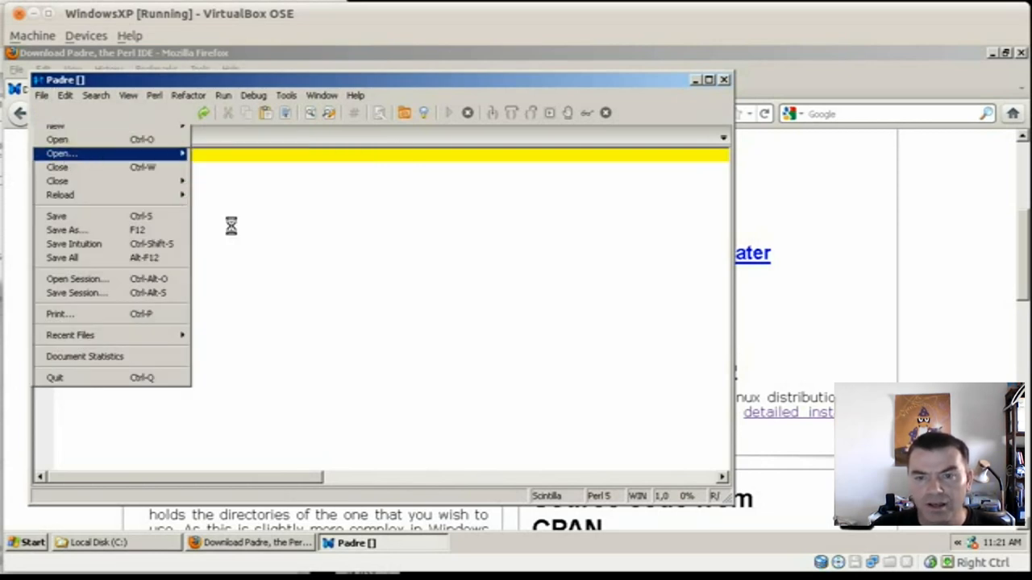
left_click(62, 153)
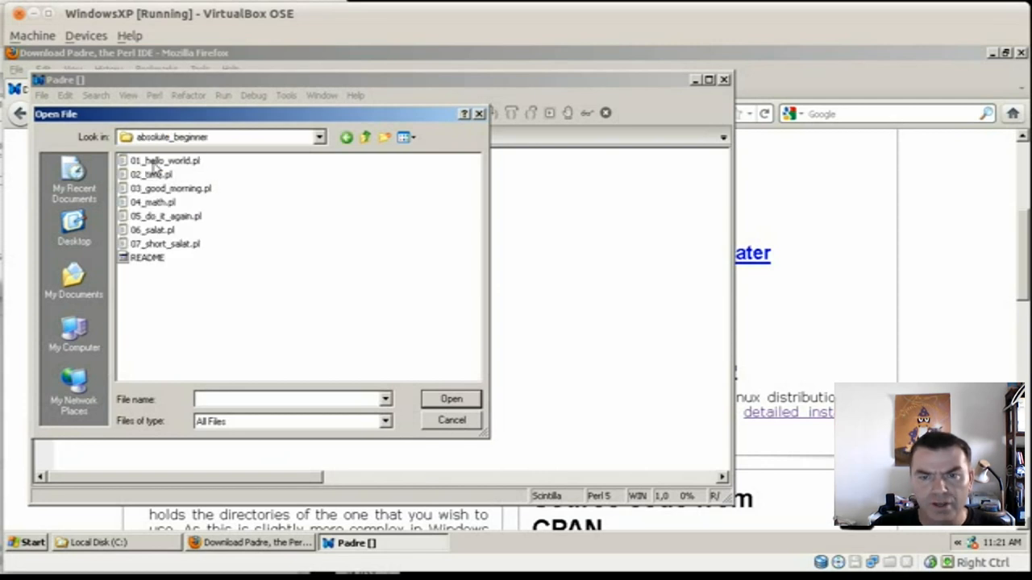
double_click(152, 174)
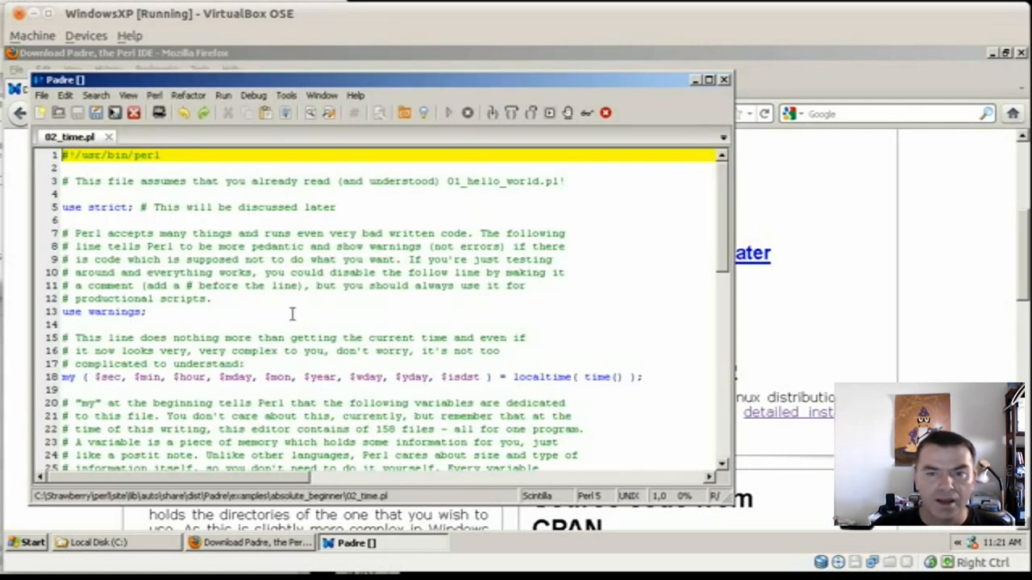
scroll("down", 3)
type("$x //= 42;")
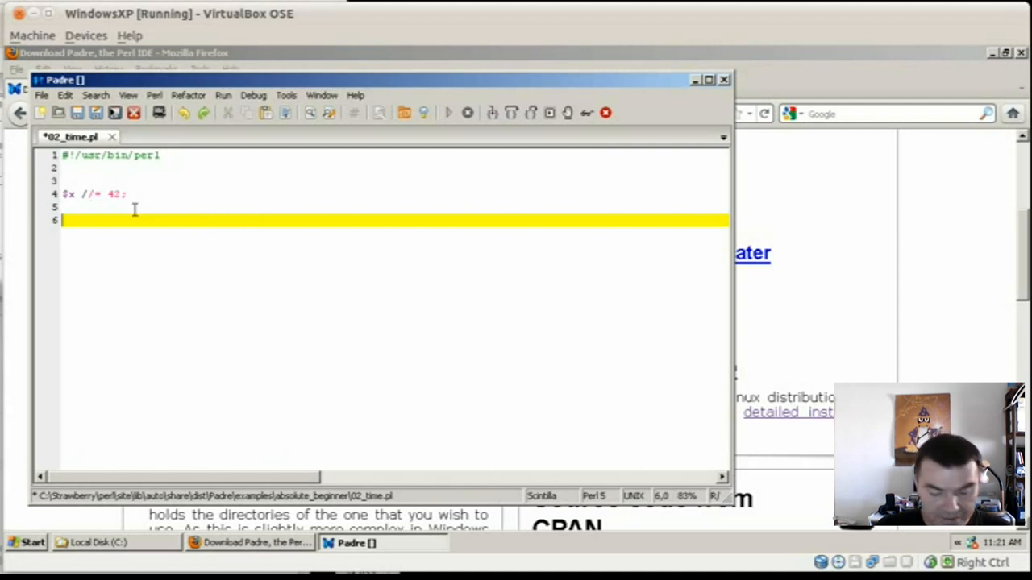
key("ctrl+s")
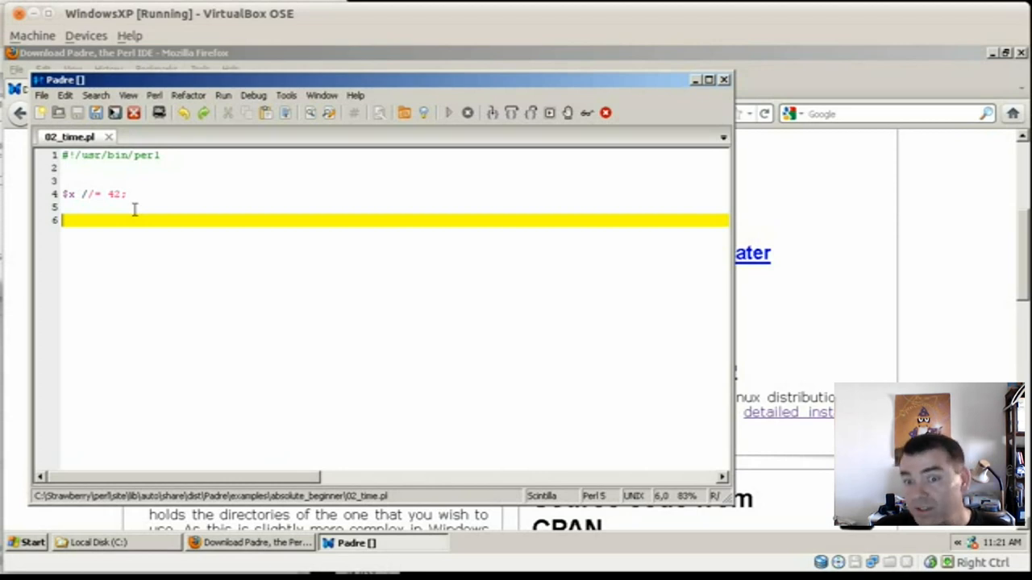
left_click(287, 95)
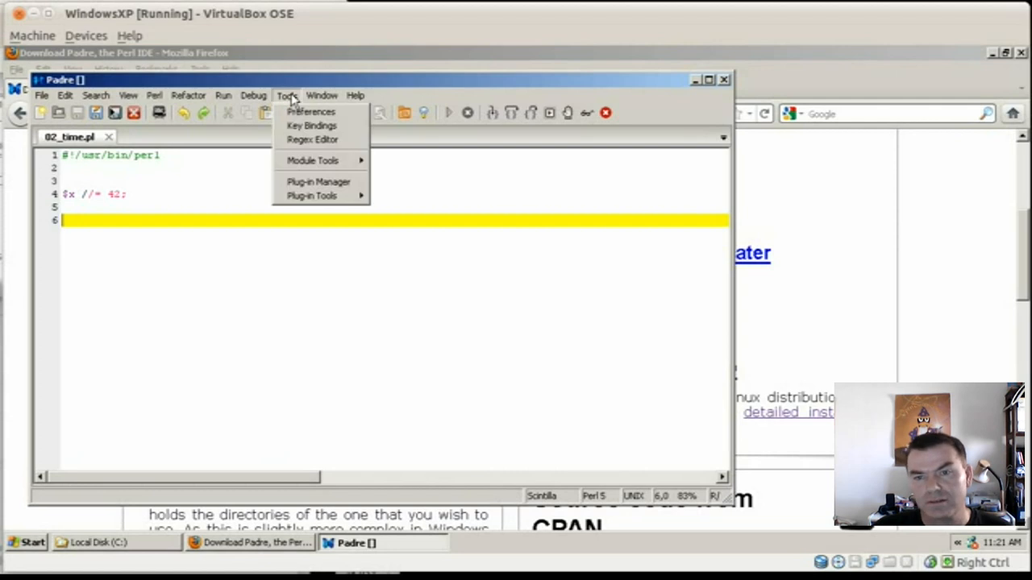
- In Preferences > Advanced, filter 'scin' and set feature_wx_scintilla to True
left_click(287, 95)
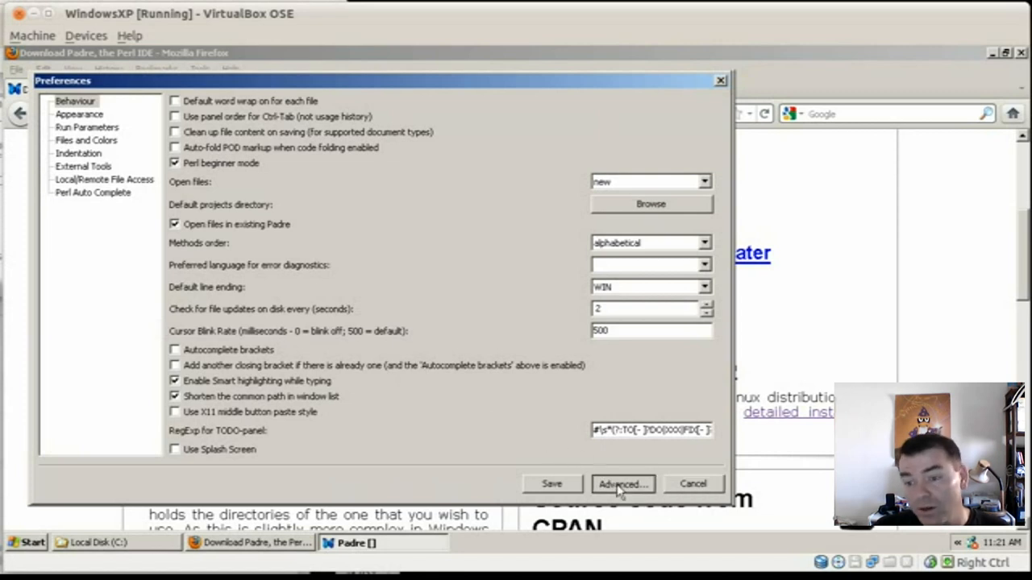
left_click(622, 483)
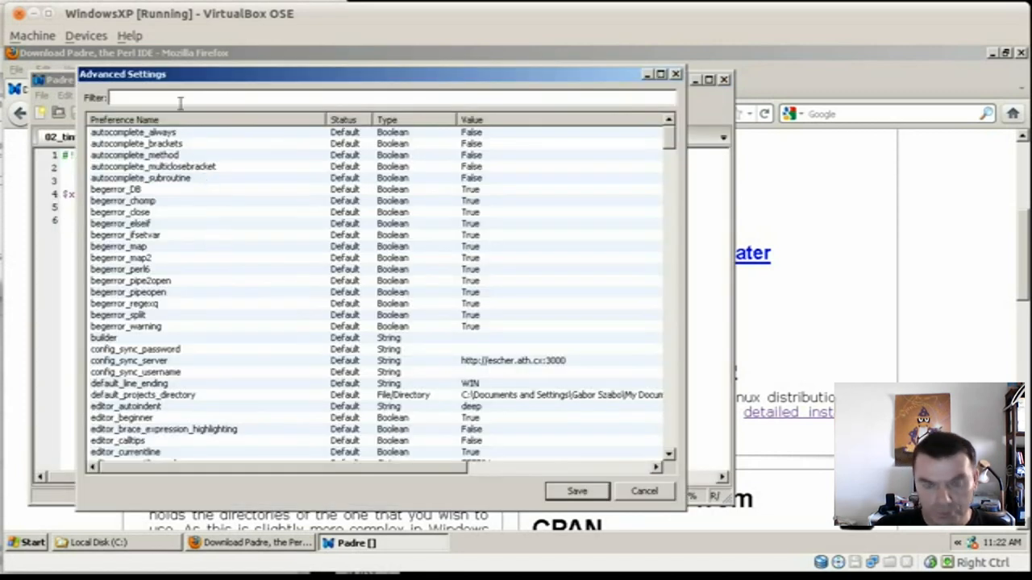
type("s")
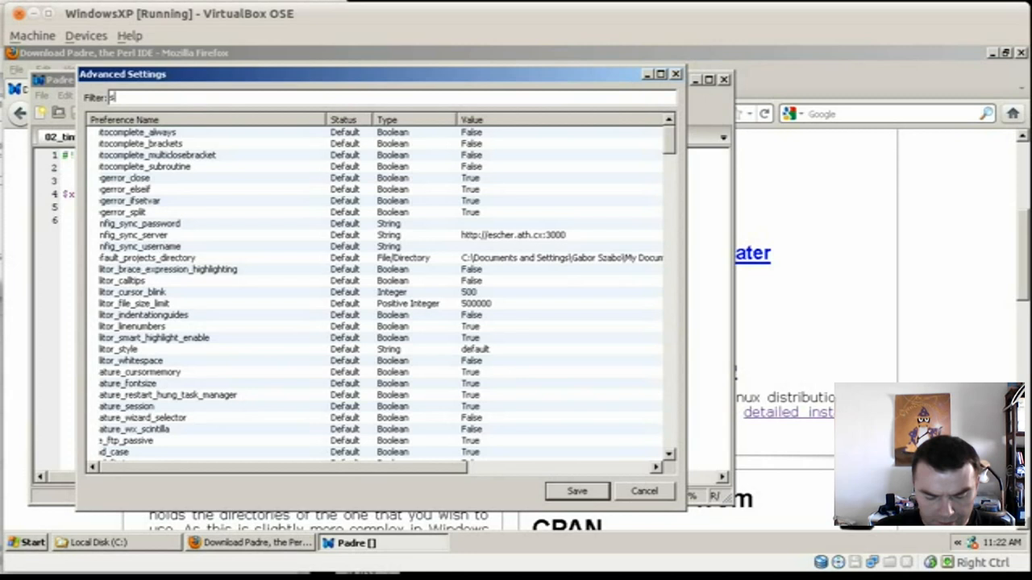
type("cin")
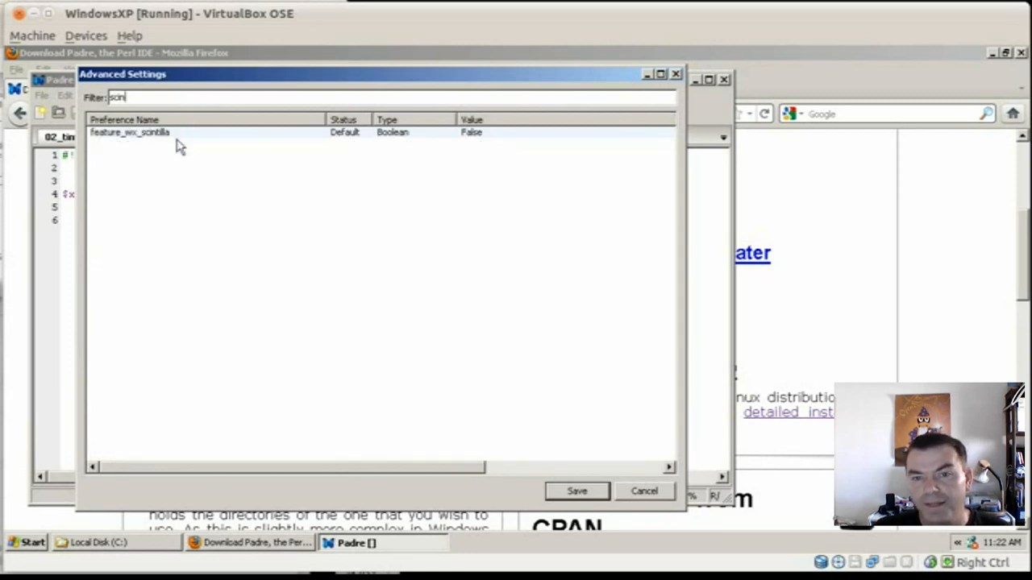
left_click(129, 132)
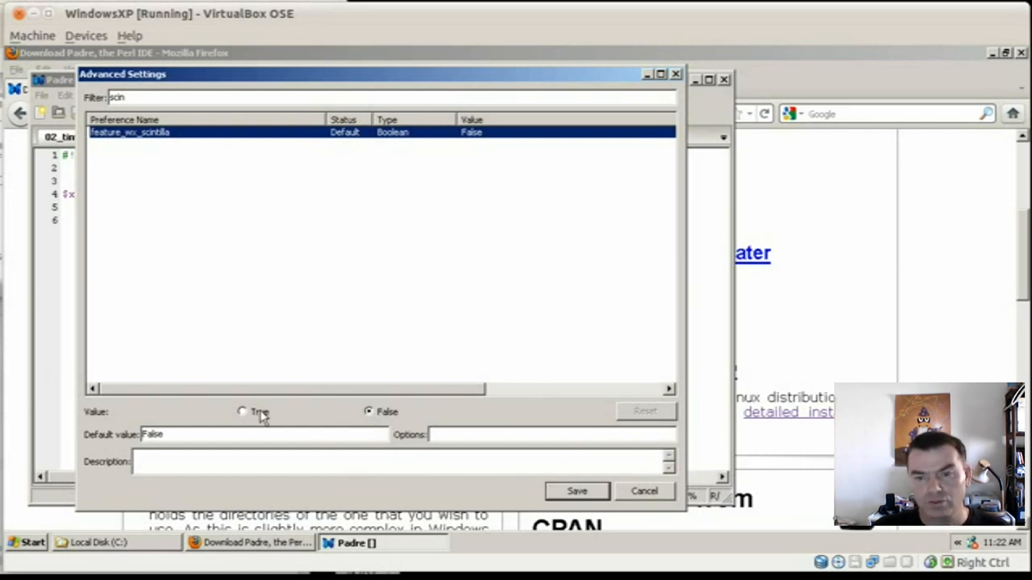
left_click(645, 490)
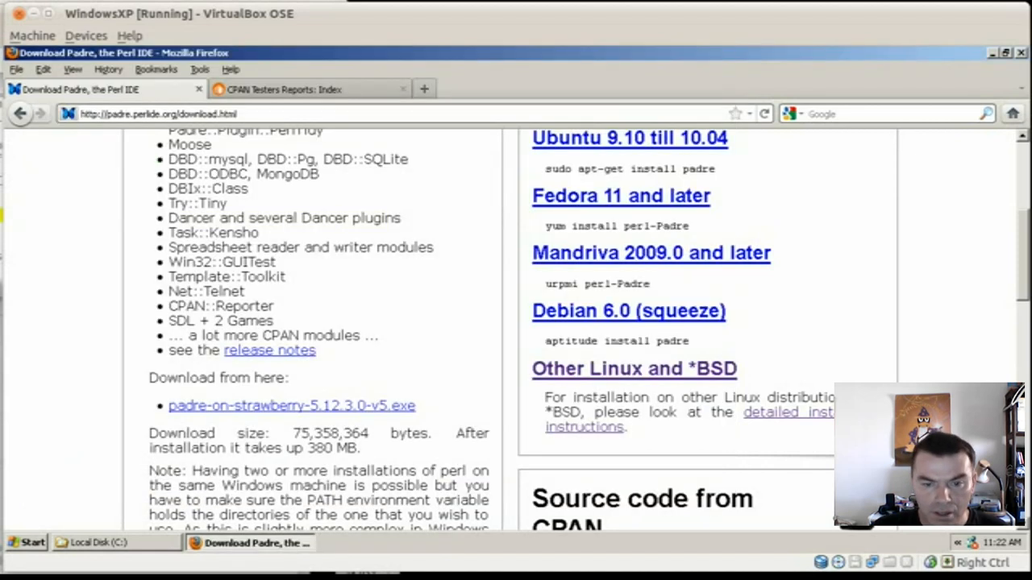
- Relaunch Padre from its shortcut so it starts with a fresh Unsaved 1 document
left_click(29, 541)
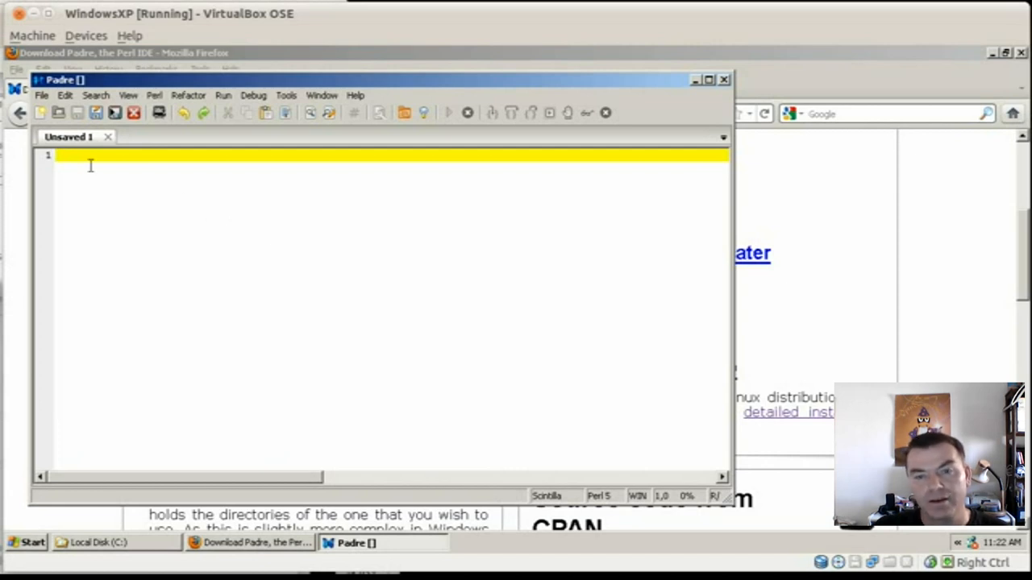
- Reopen 02_time.pl from the File > Recent Files list
left_click(42, 95)
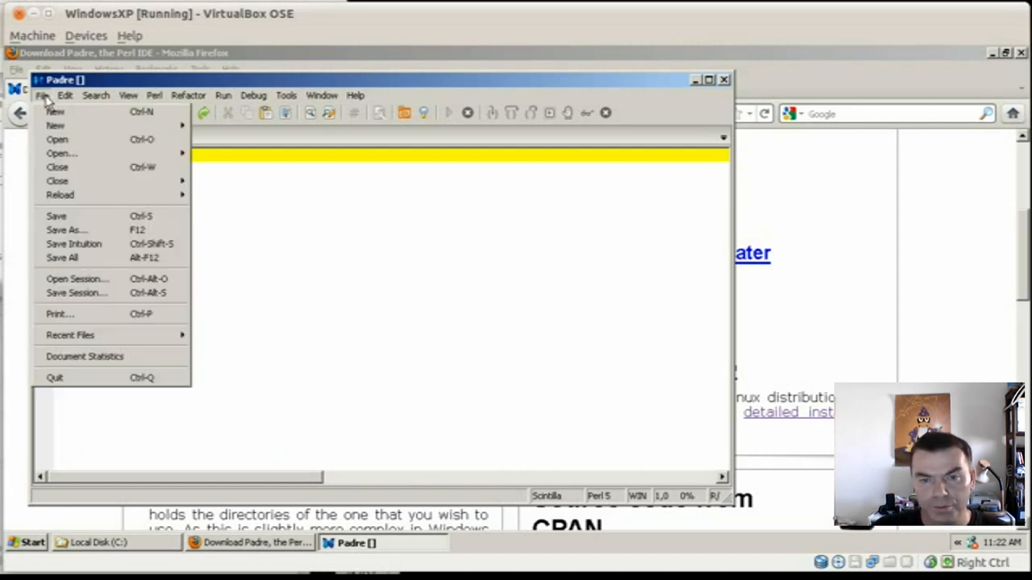
mouse_move(71, 334)
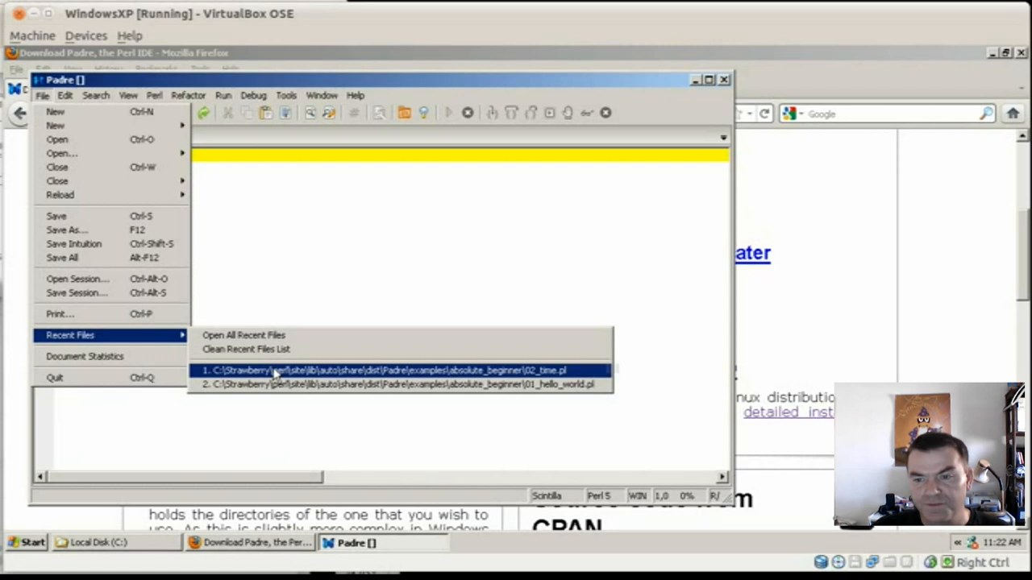
left_click(387, 369)
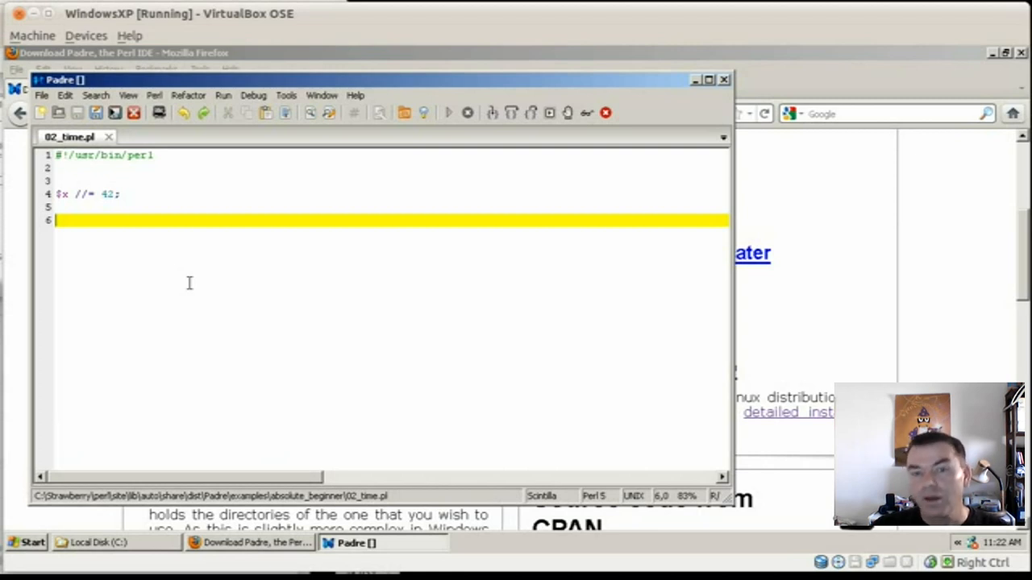
- Bring up Tools > Preferences to reach the Behaviour startup 'Open files' setting
left_click(287, 95)
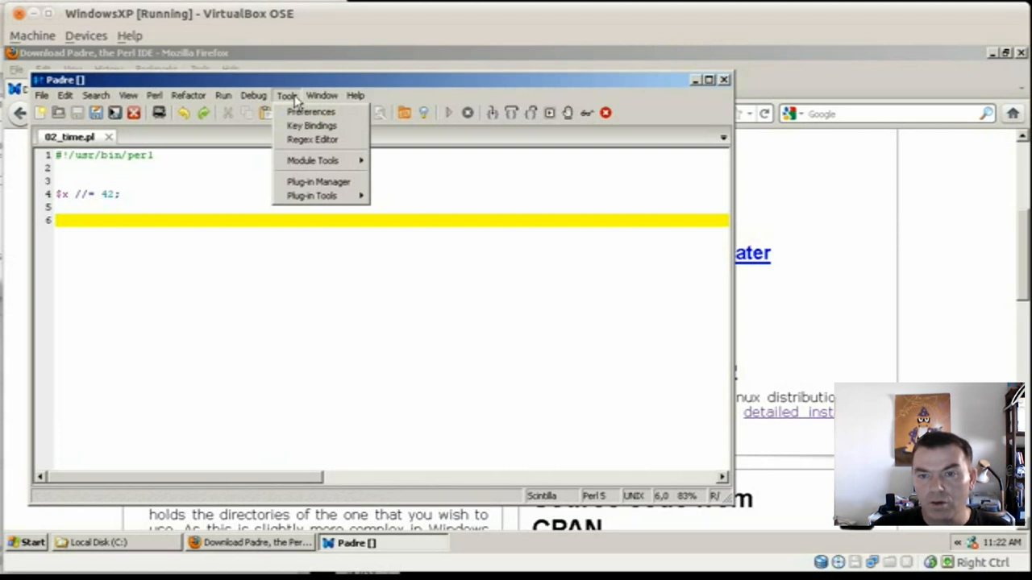
left_click(310, 111)
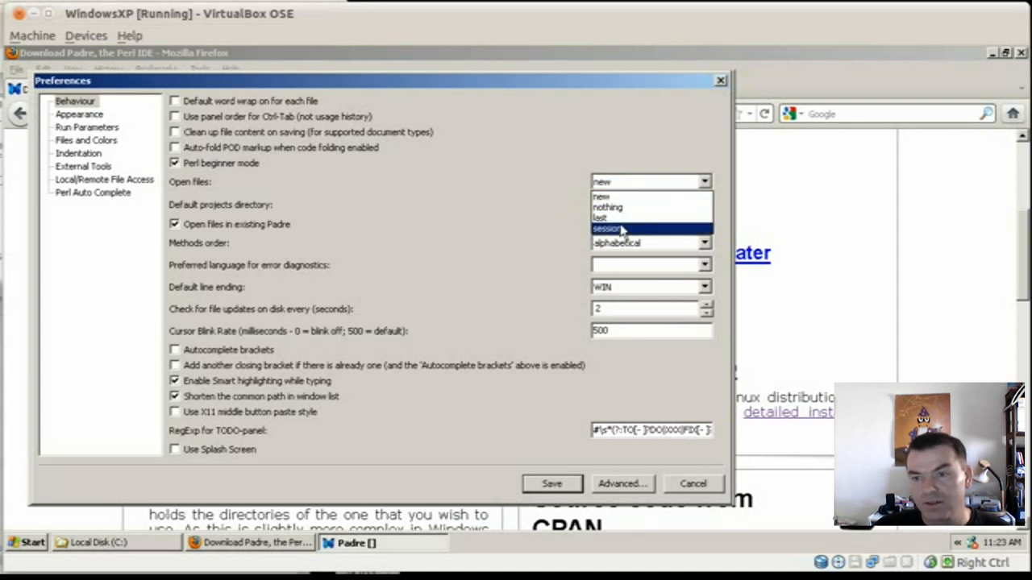
mouse_move(599, 217)
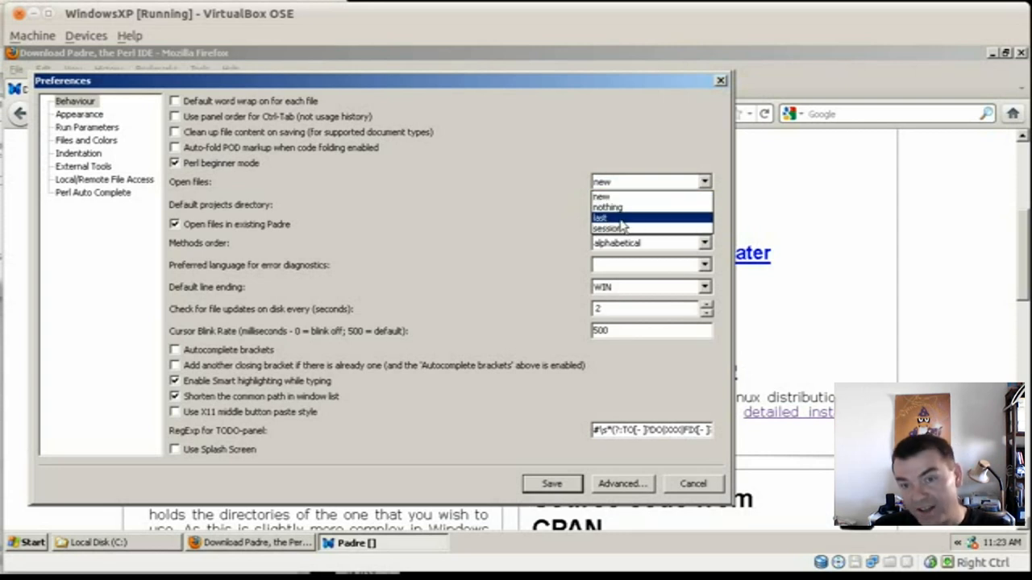
mouse_move(621, 232)
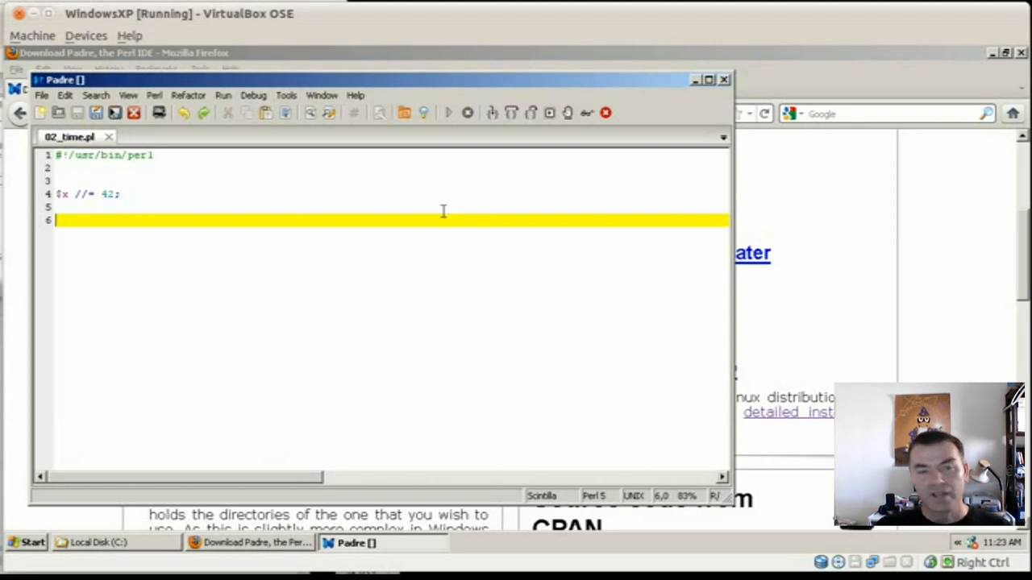
mouse_move(787, 225)
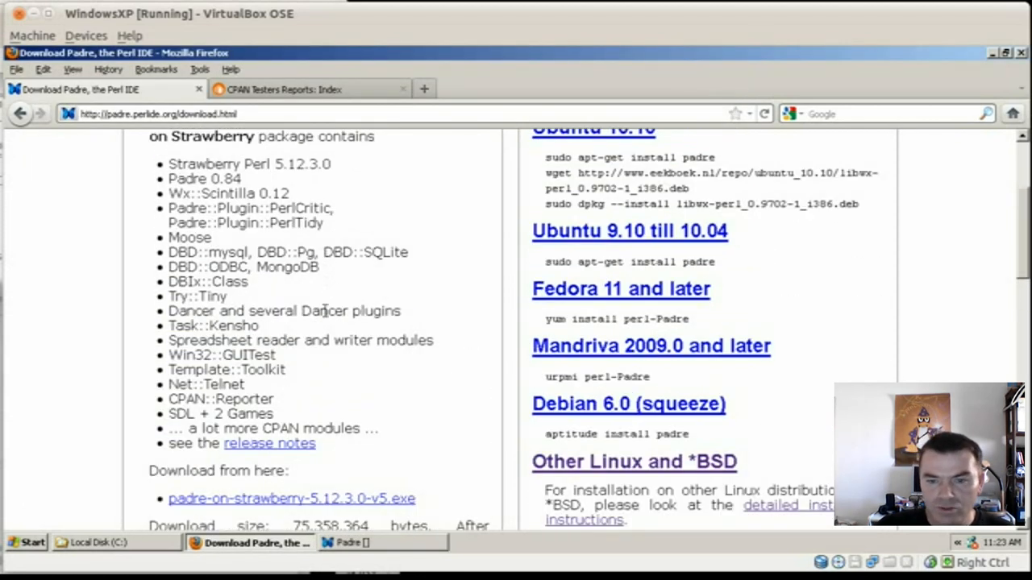
mouse_move(269, 448)
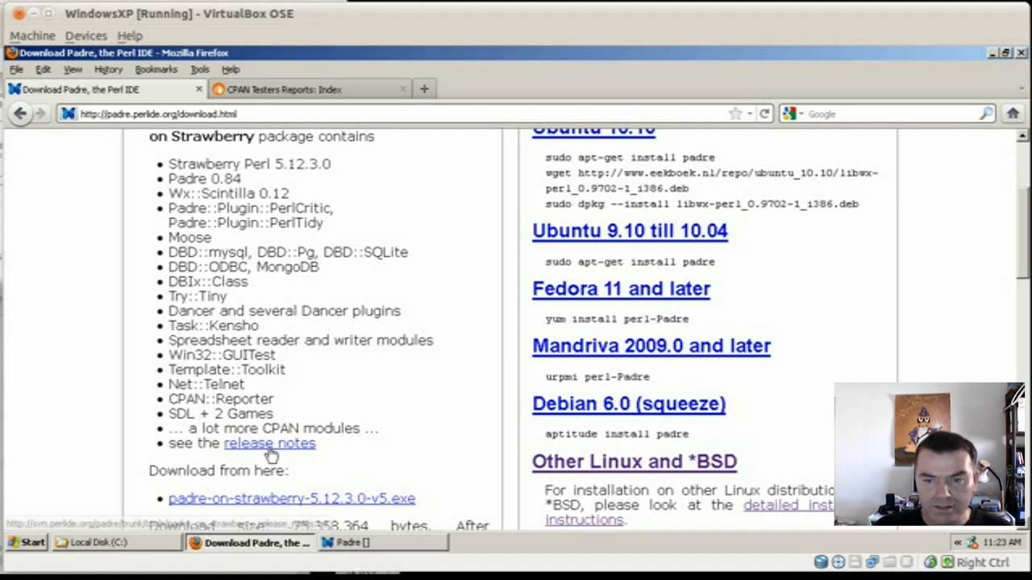
- Show padre_on_strawberry_release_notes.txt in Firefox with the new modules list in view
left_click(269, 443)
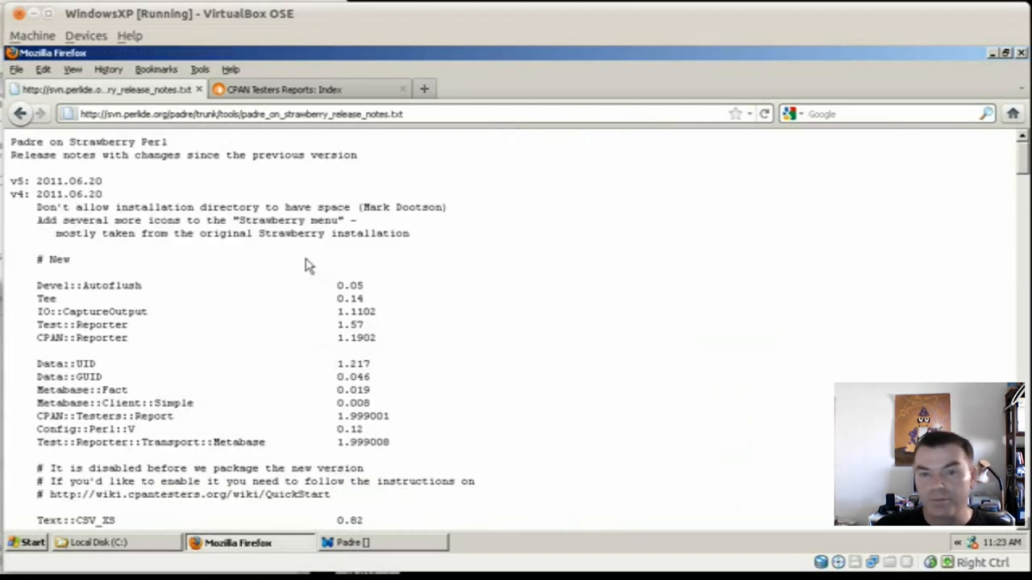
scroll("down", 3)
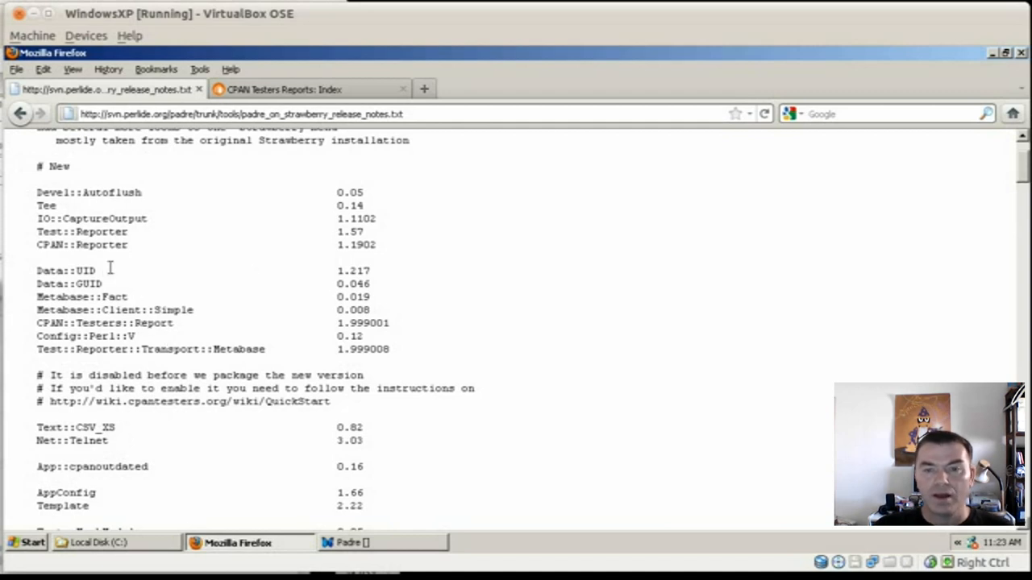
double_click(80, 245)
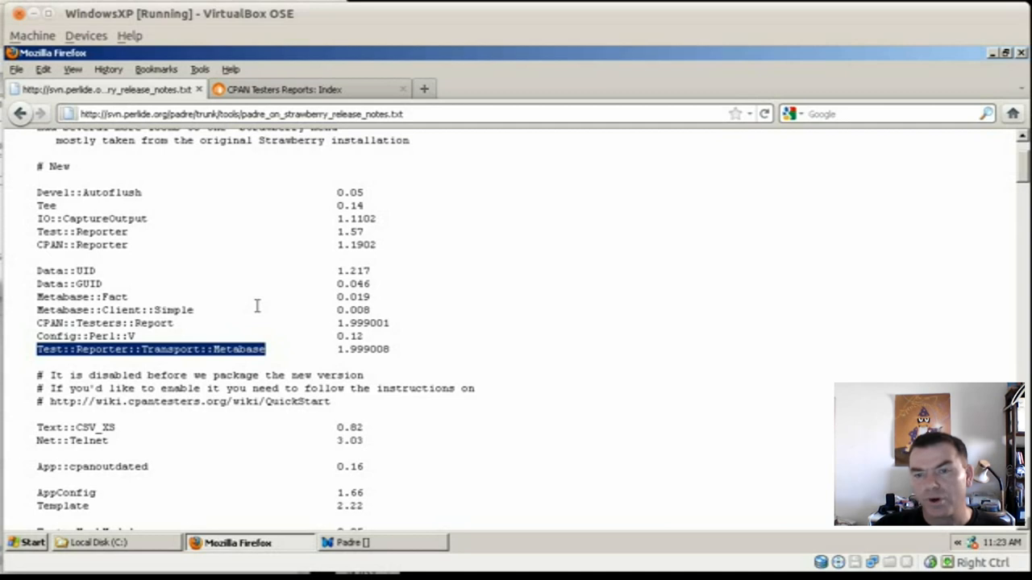
mouse_move(355, 64)
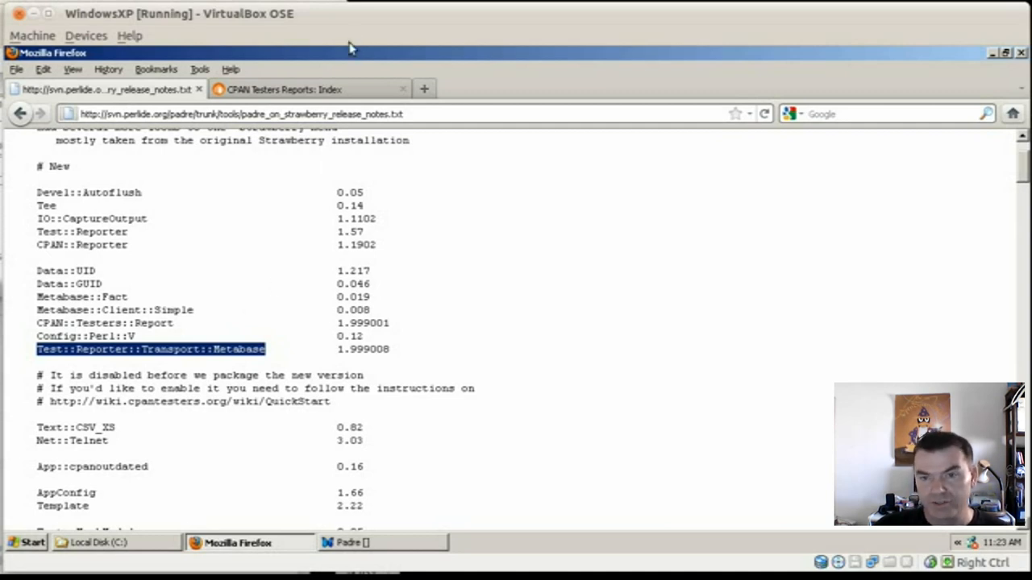
- View the CPAN Testers Reports page, glancing back at the release notes, and scroll to Become a tester
left_click(291, 89)
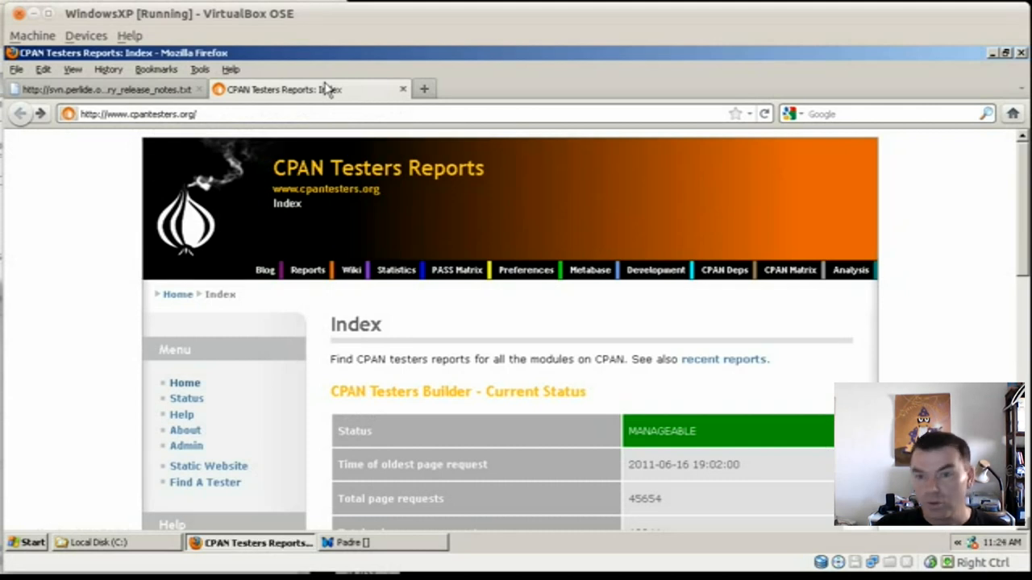
mouse_move(192, 262)
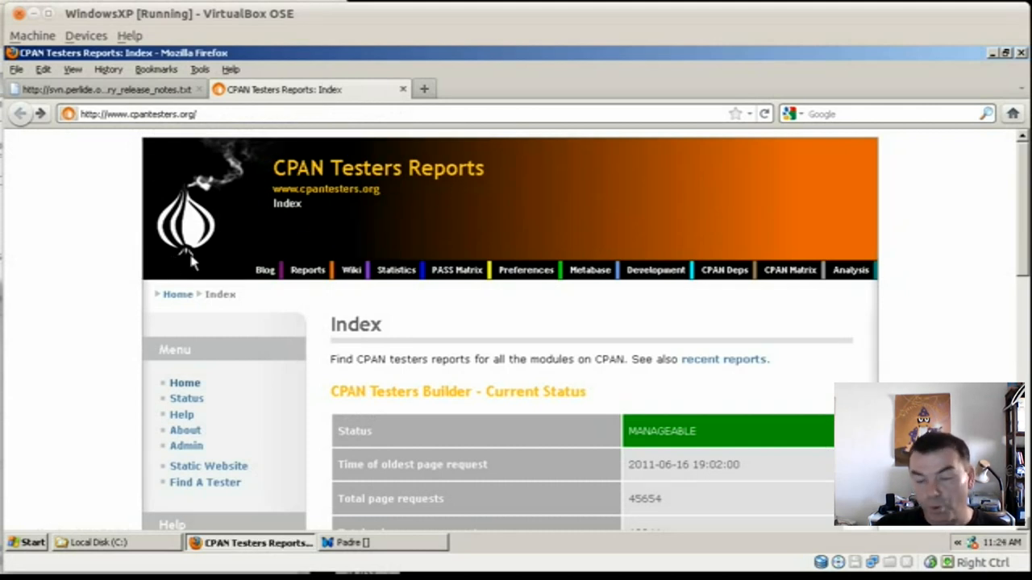
mouse_move(20, 294)
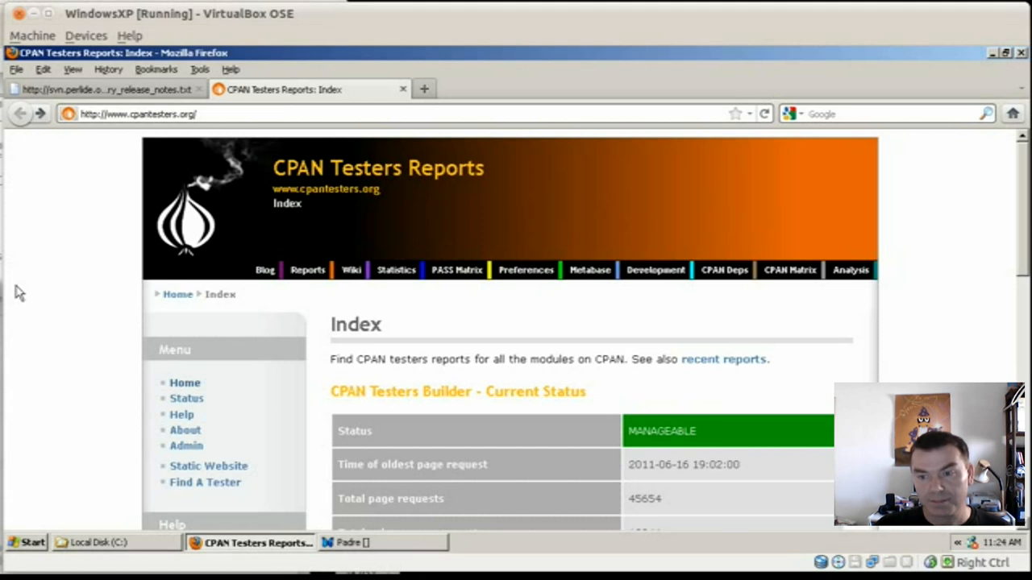
mouse_move(36, 291)
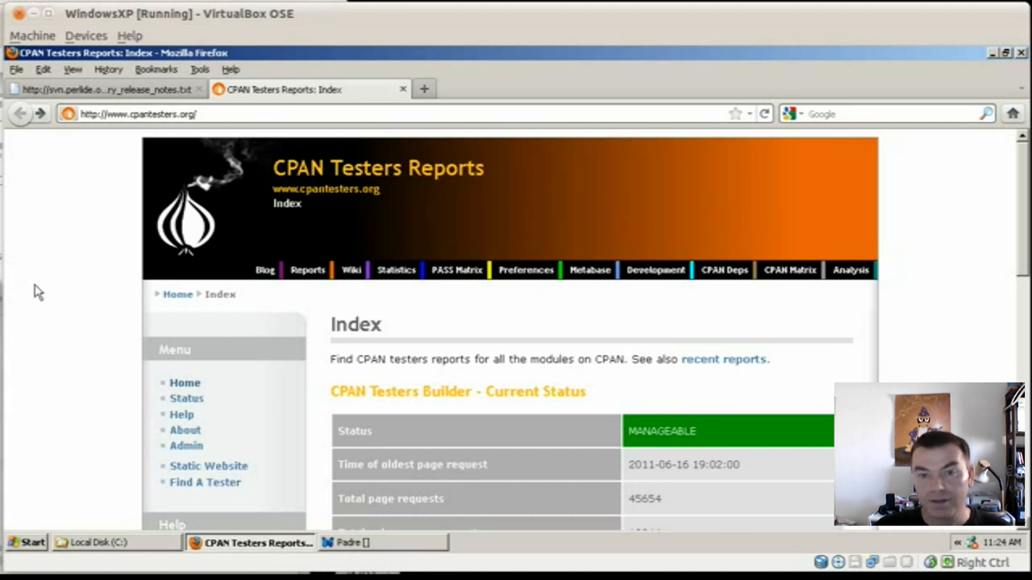
left_click(105, 90)
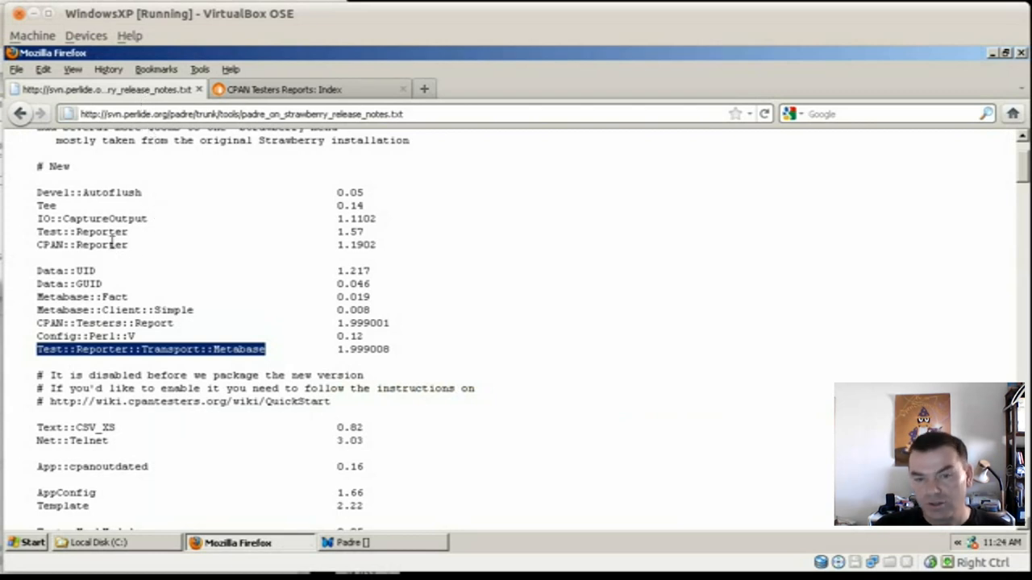
mouse_move(106, 266)
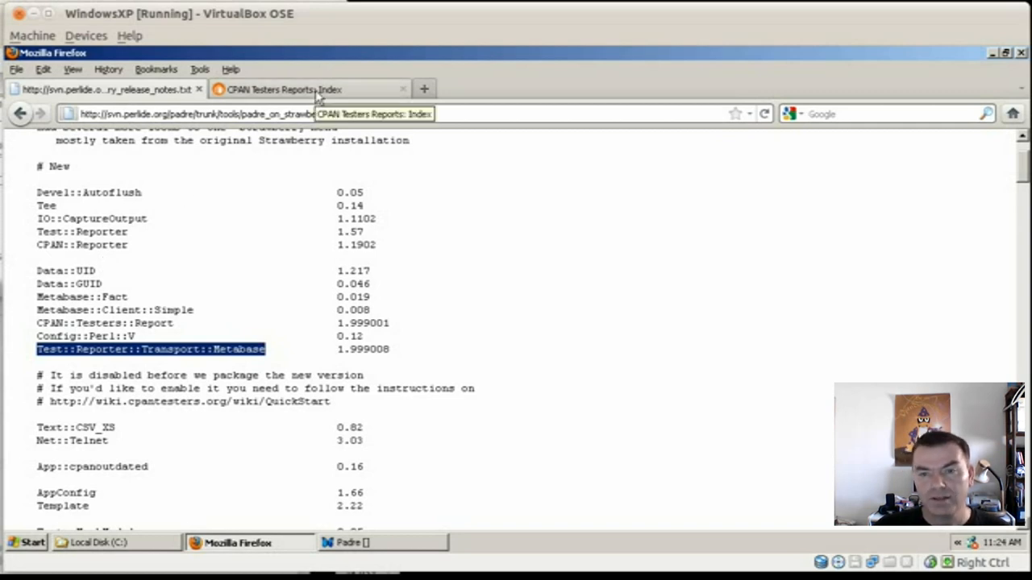
left_click(282, 88)
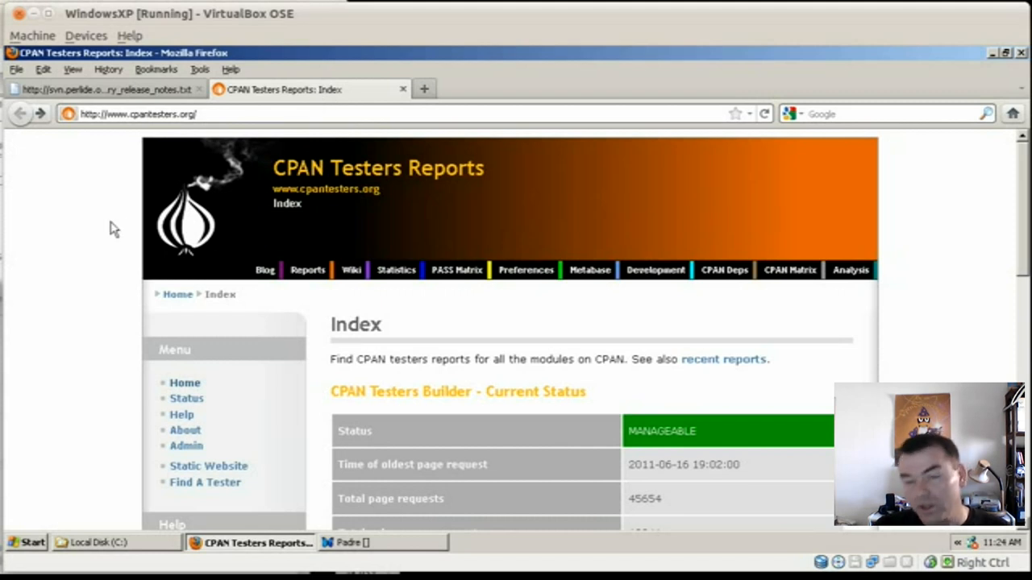
mouse_move(142, 132)
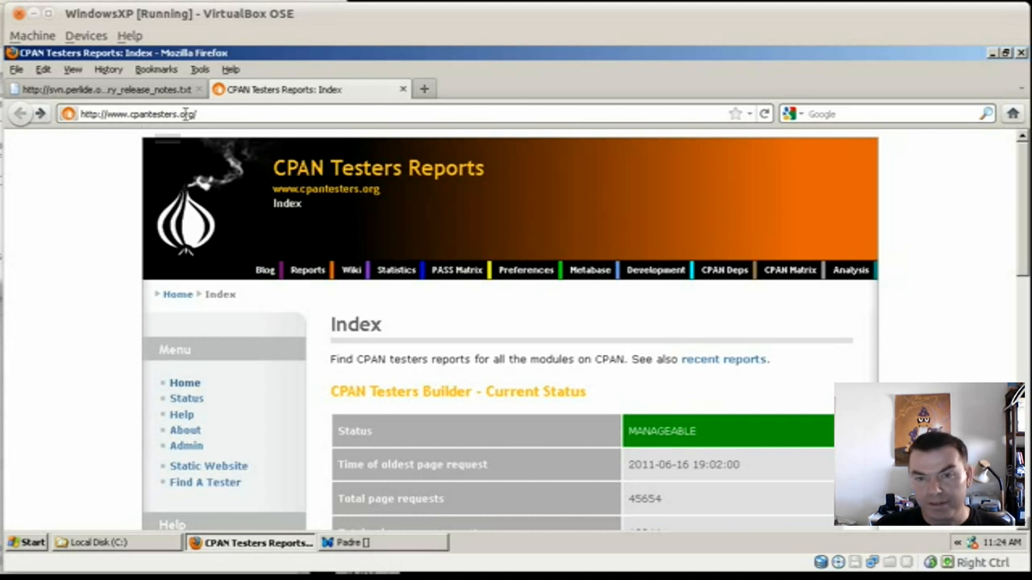
scroll("down", 3)
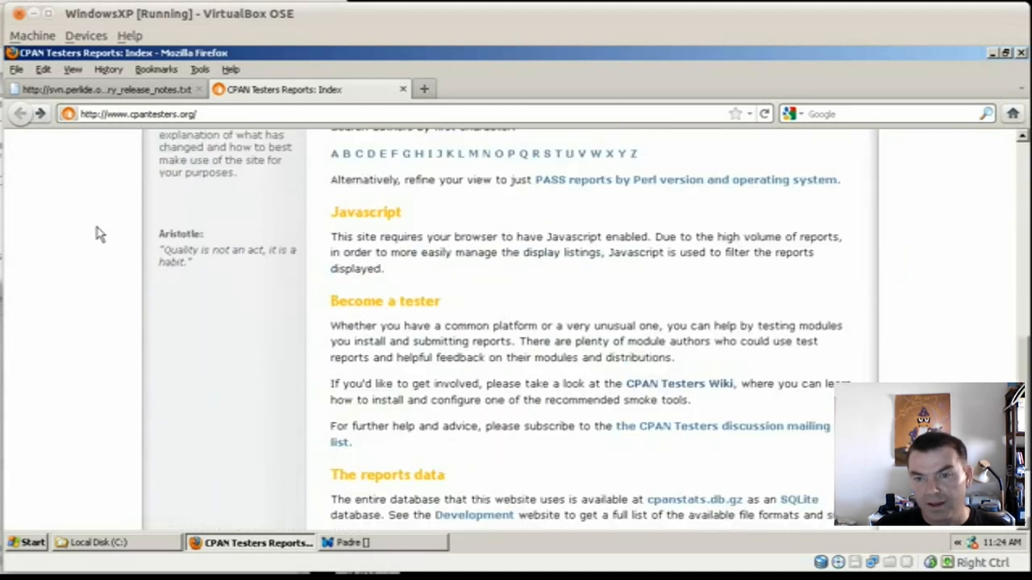
scroll("down", 3)
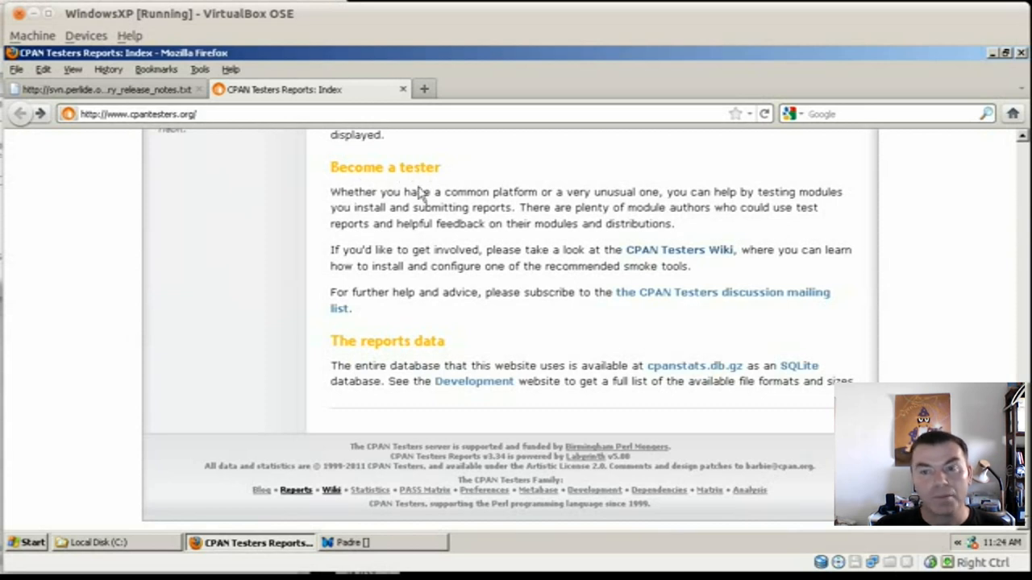
mouse_move(716, 268)
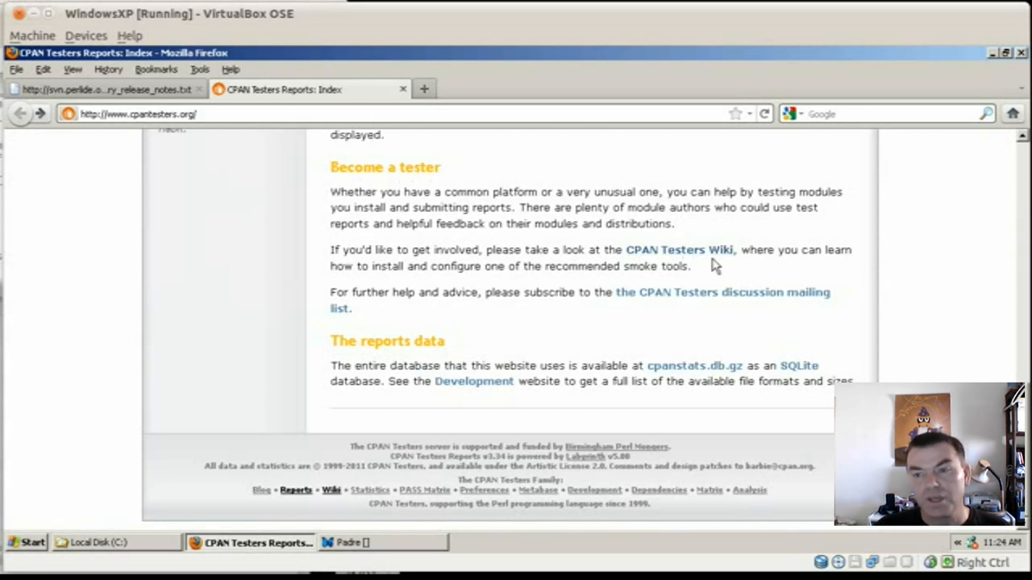
mouse_move(407, 313)
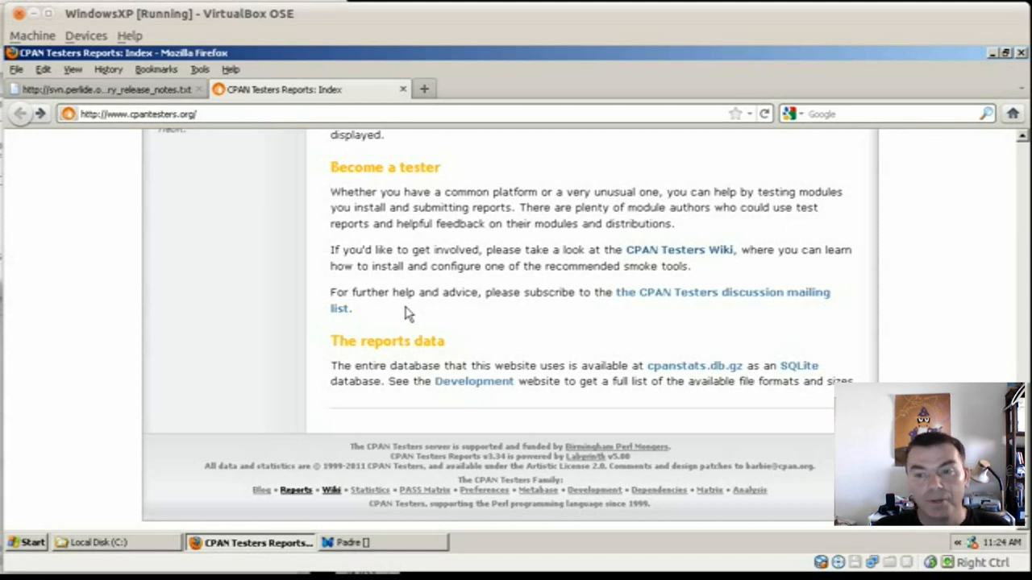
mouse_move(119, 200)
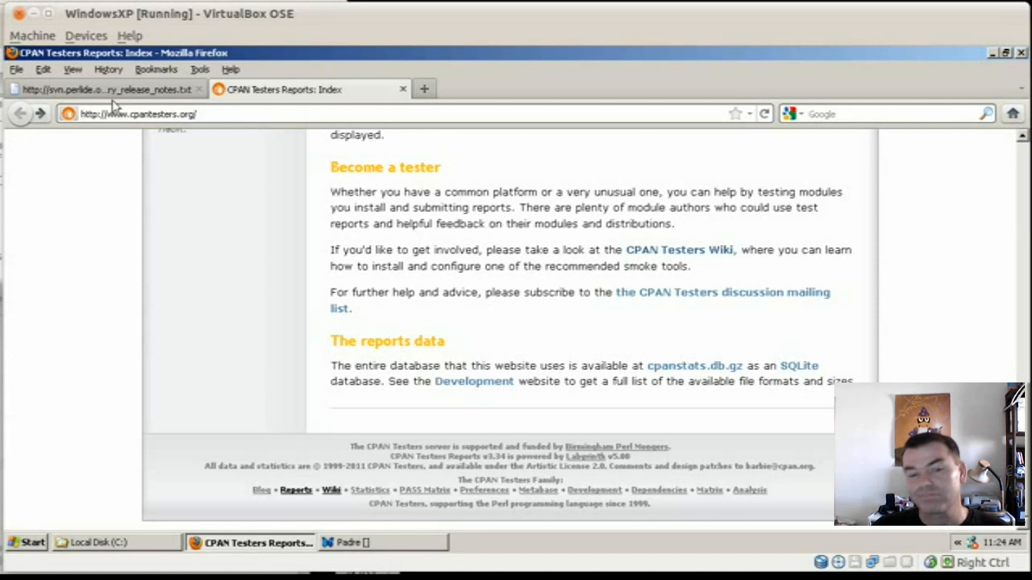
- Scroll through the Win32, SDL and Games module list and highlight the Win32::GuiTest module name
left_click(105, 90)
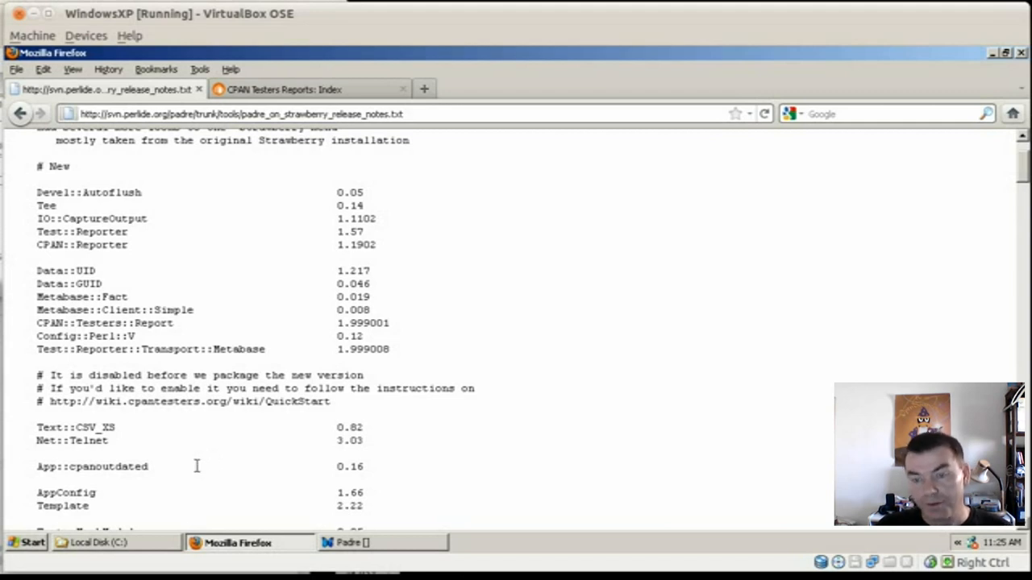
scroll("down", 3)
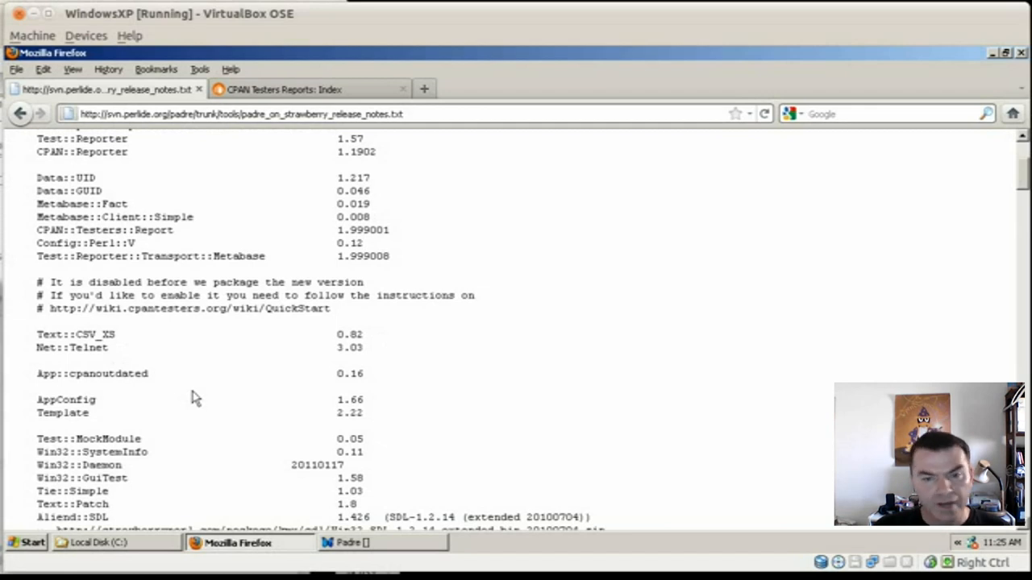
scroll("down", 3)
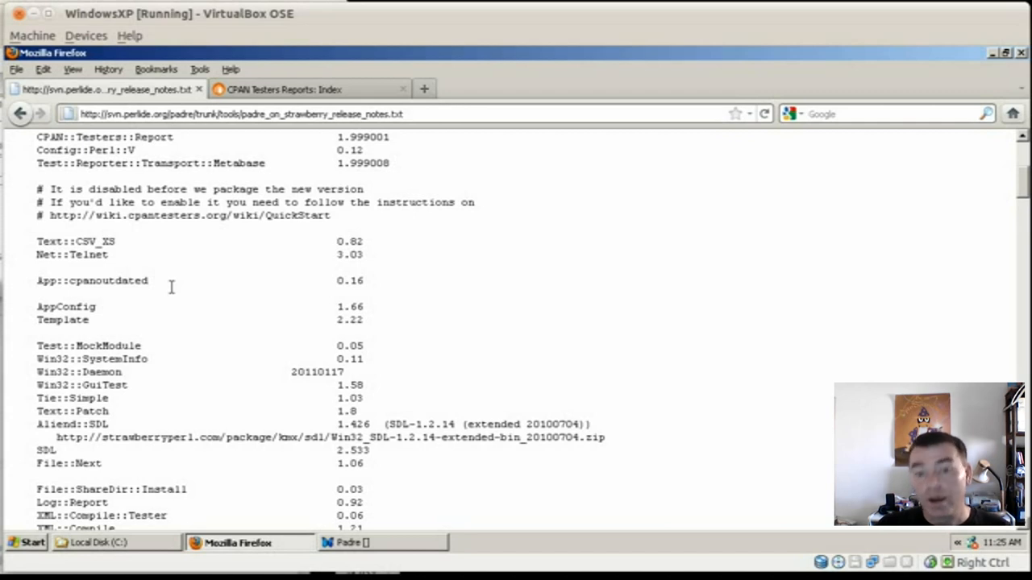
scroll("down", 3)
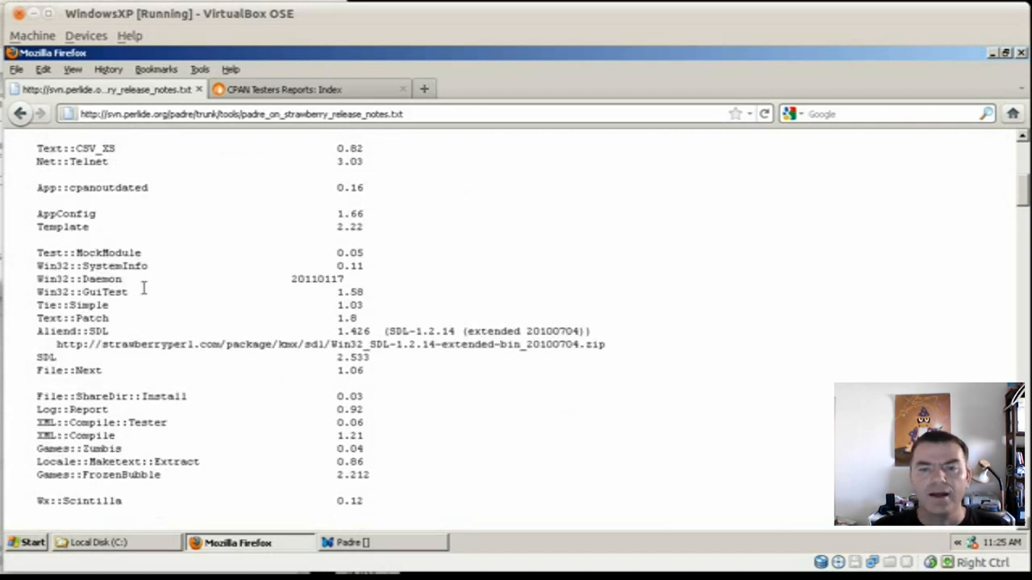
double_click(63, 227)
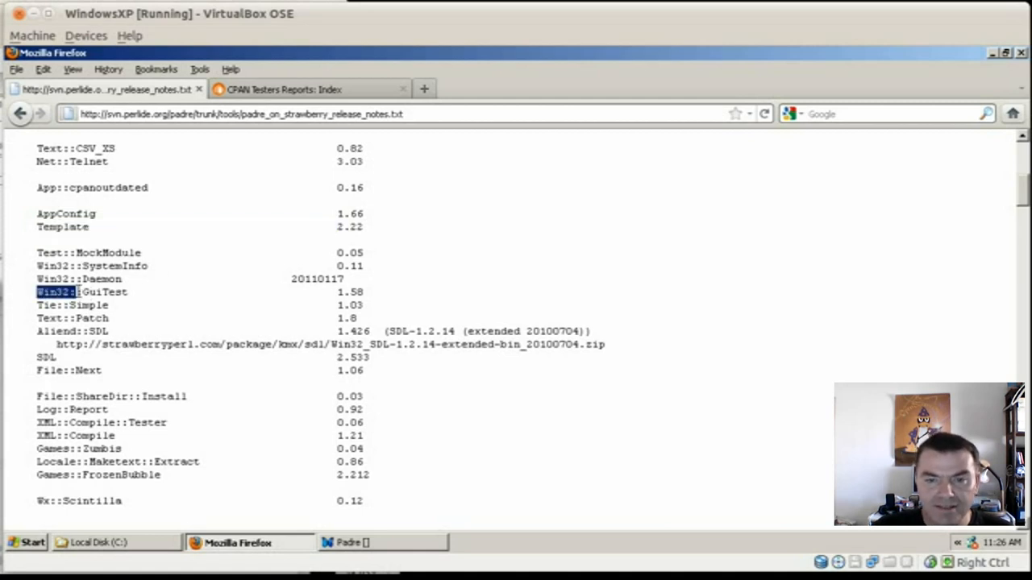
double_click(100, 292)
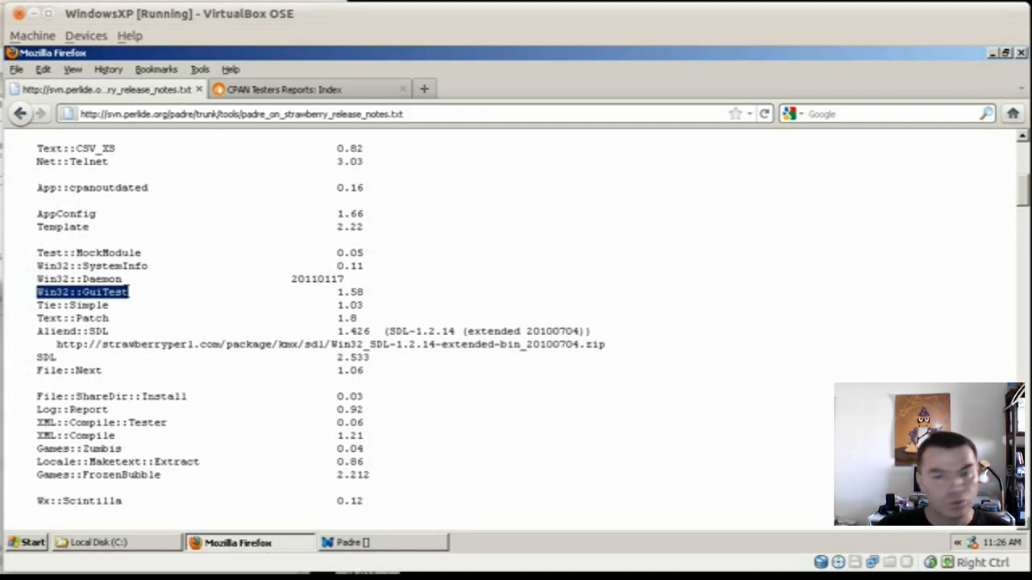
mouse_move(45, 356)
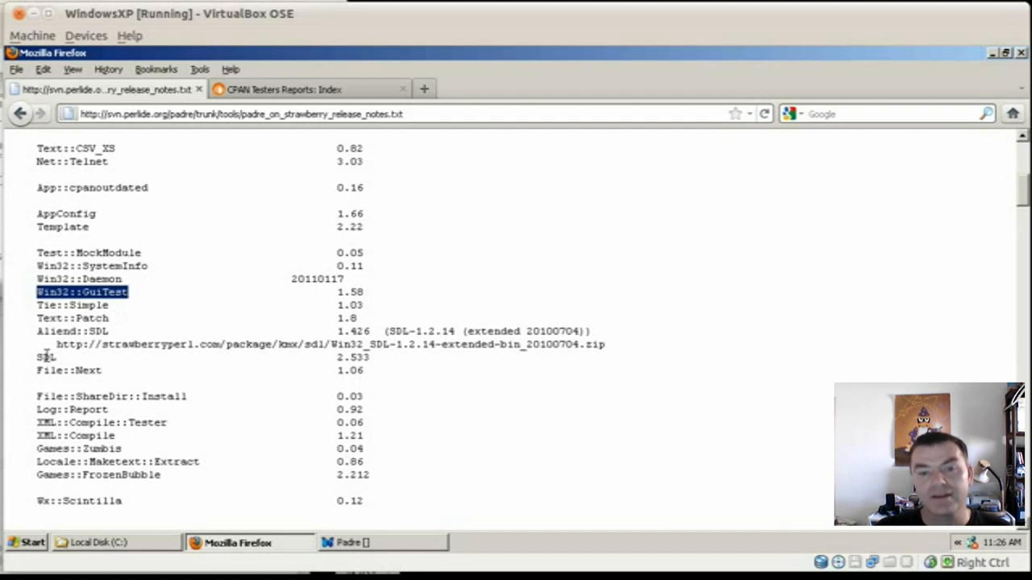